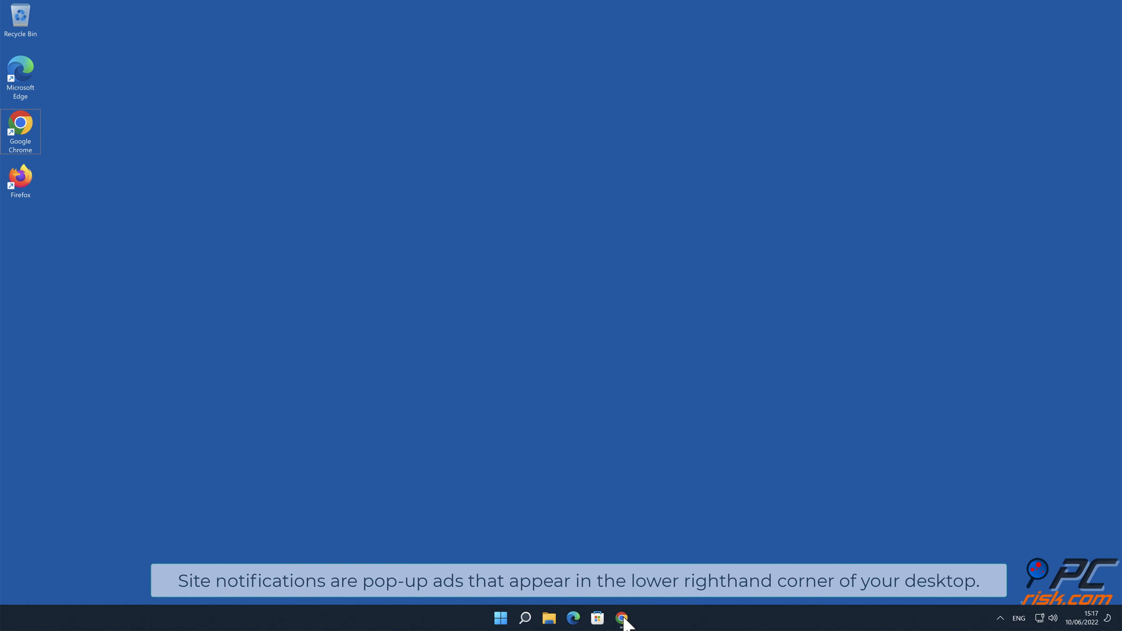
Bring up the Chrome window showing the notificationnewspro.com 'Allow notifications' page.
click(621, 617)
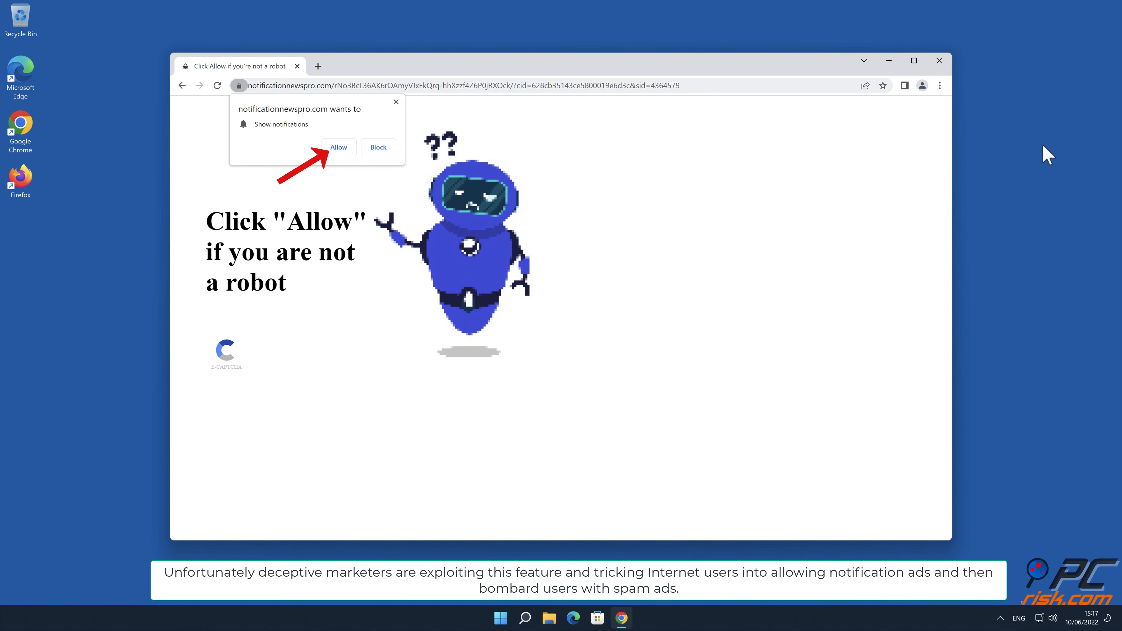
mouse_move(344, 161)
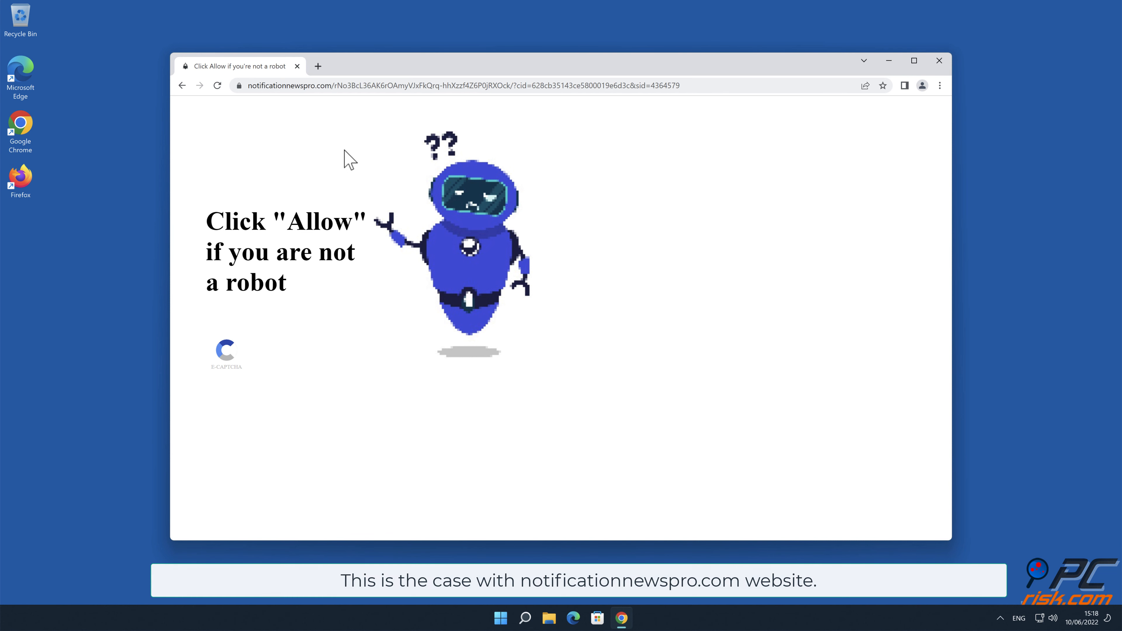
mouse_move(394, 156)
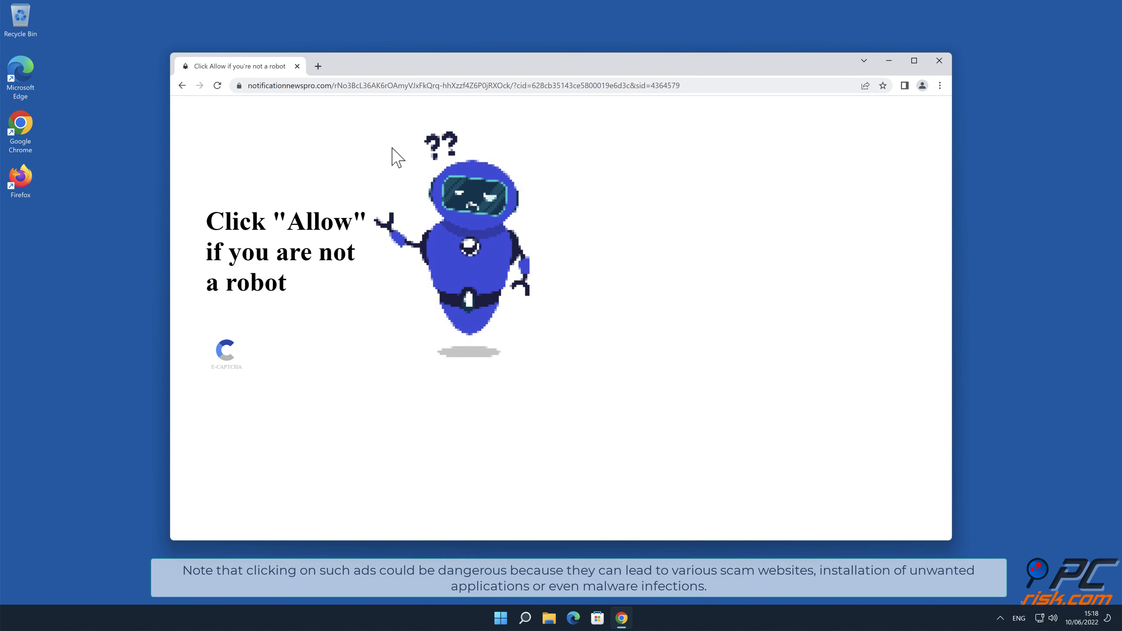
Close Chrome with the scam page, returning to the empty Windows desktop.
click(939, 60)
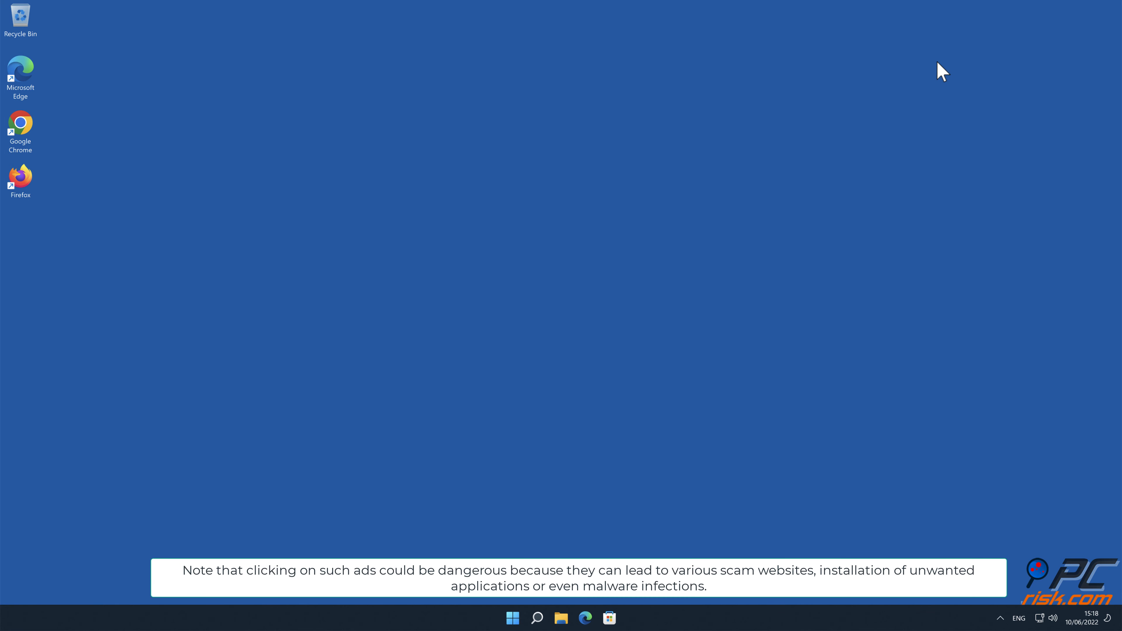
mouse_move(1039, 54)
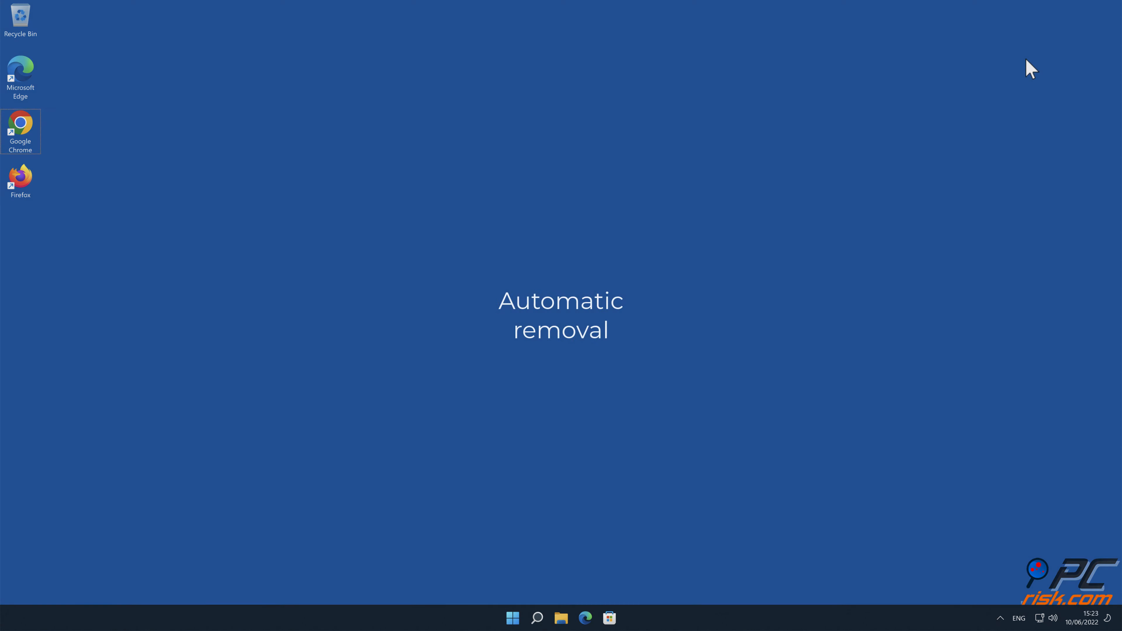
mouse_move(25, 128)
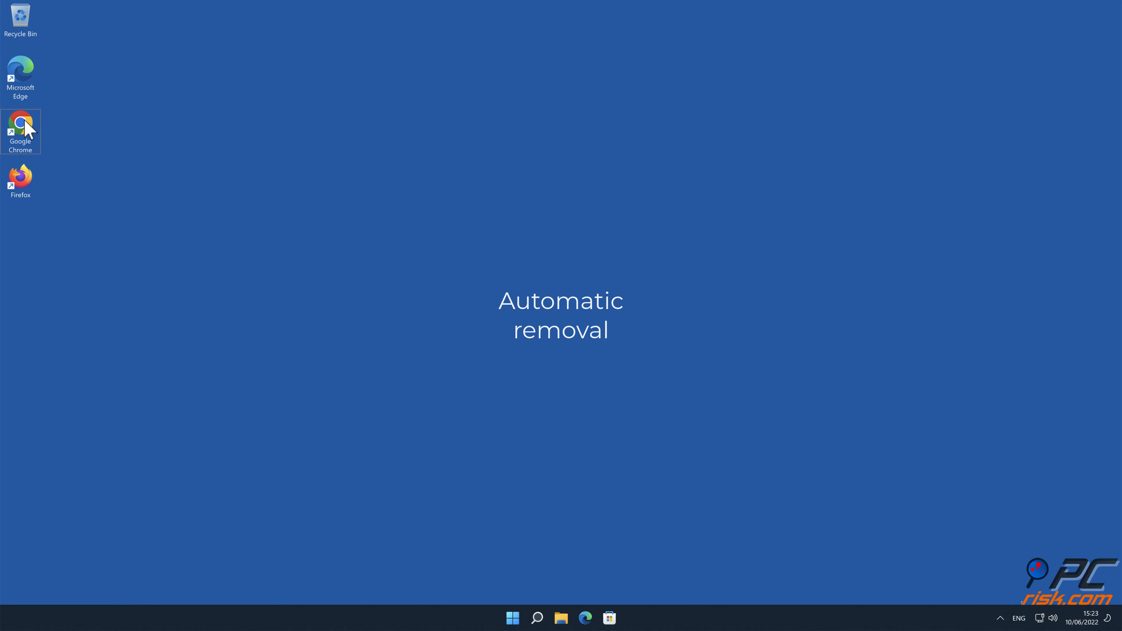
double_click(20, 127)
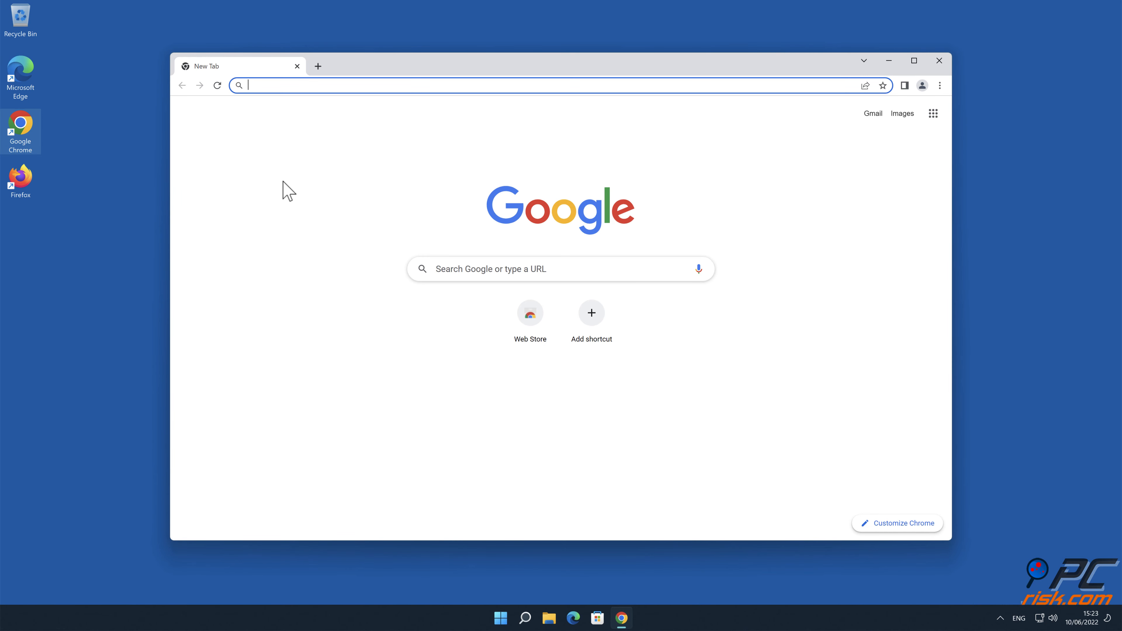
text(ww)
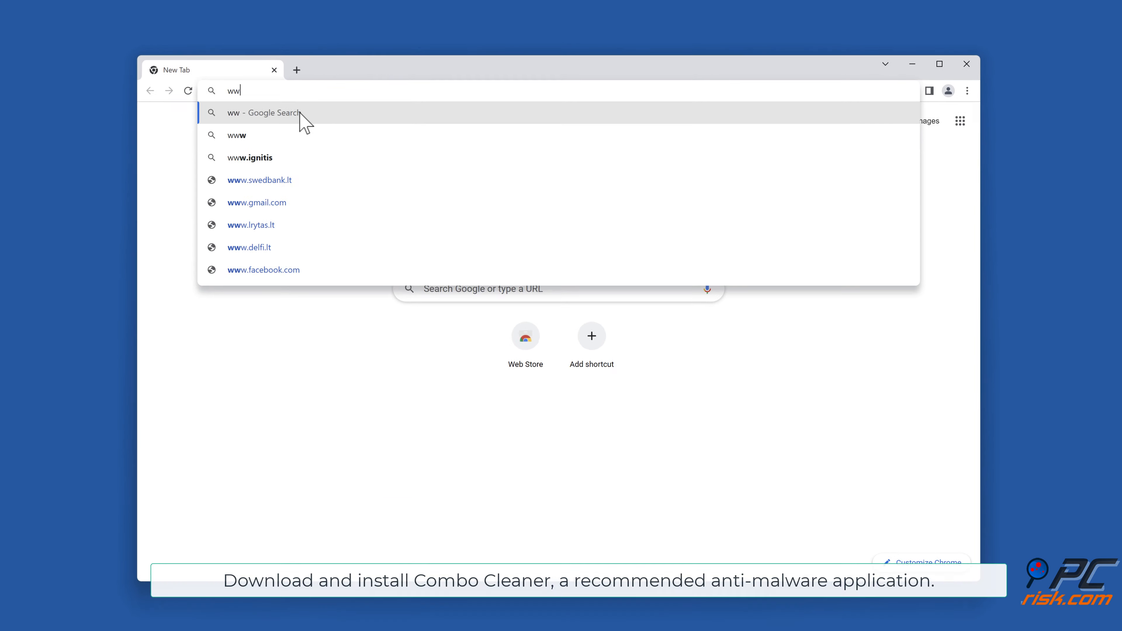
text(www.com)
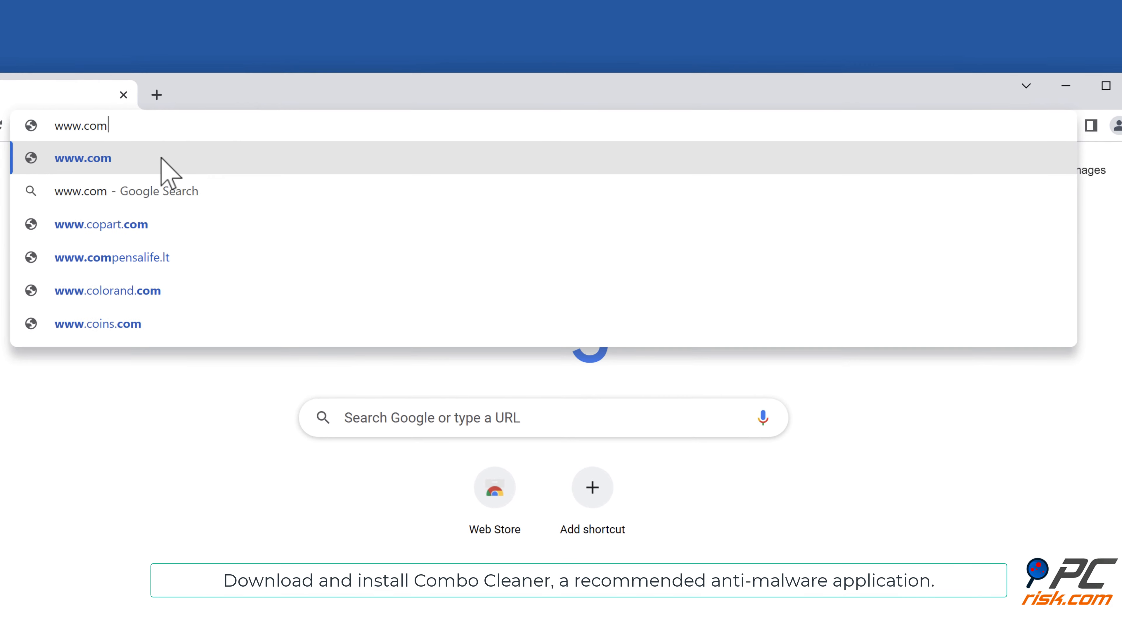
text(bocle)
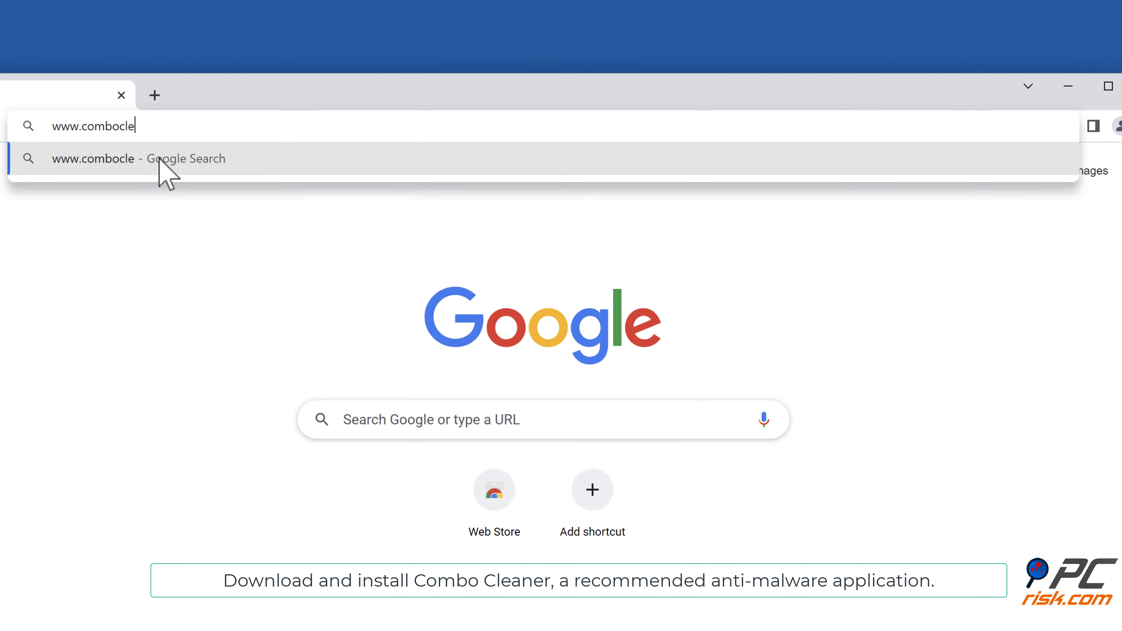
text(aner.co)
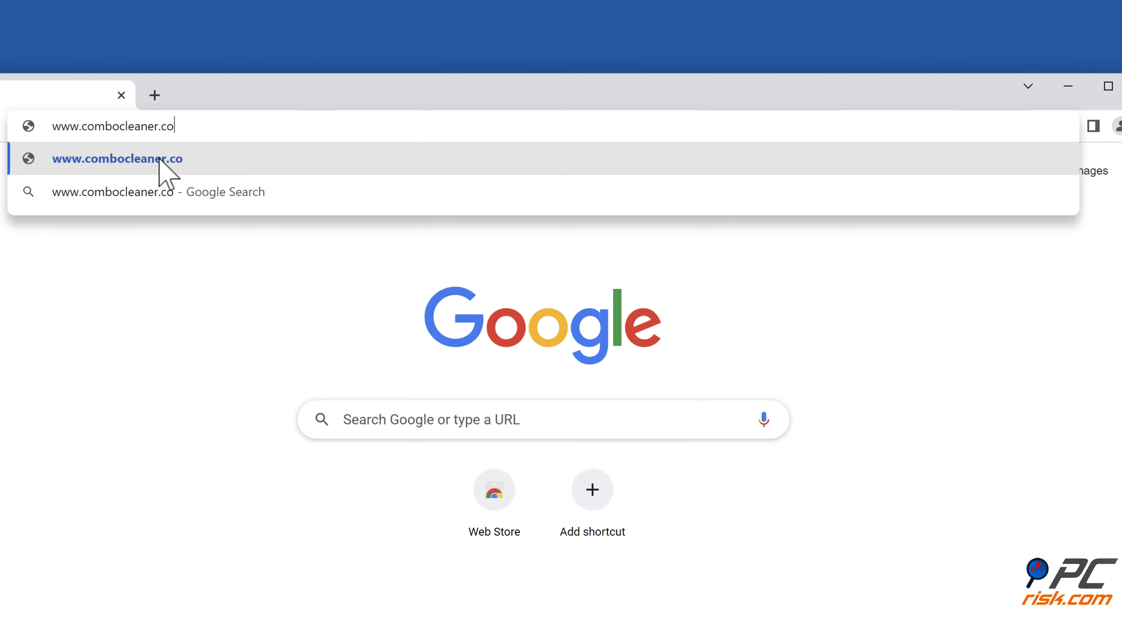
click(117, 159)
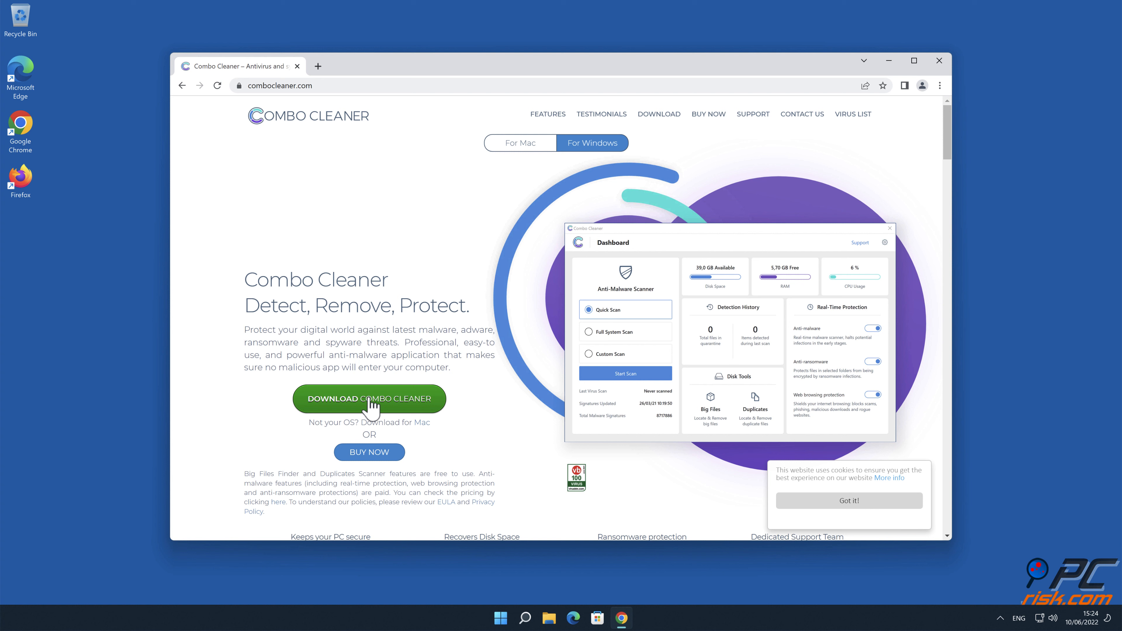
Download CCSetup.exe from Combo Cleaner and proceed through the InstallShield wizard.
click(368, 398)
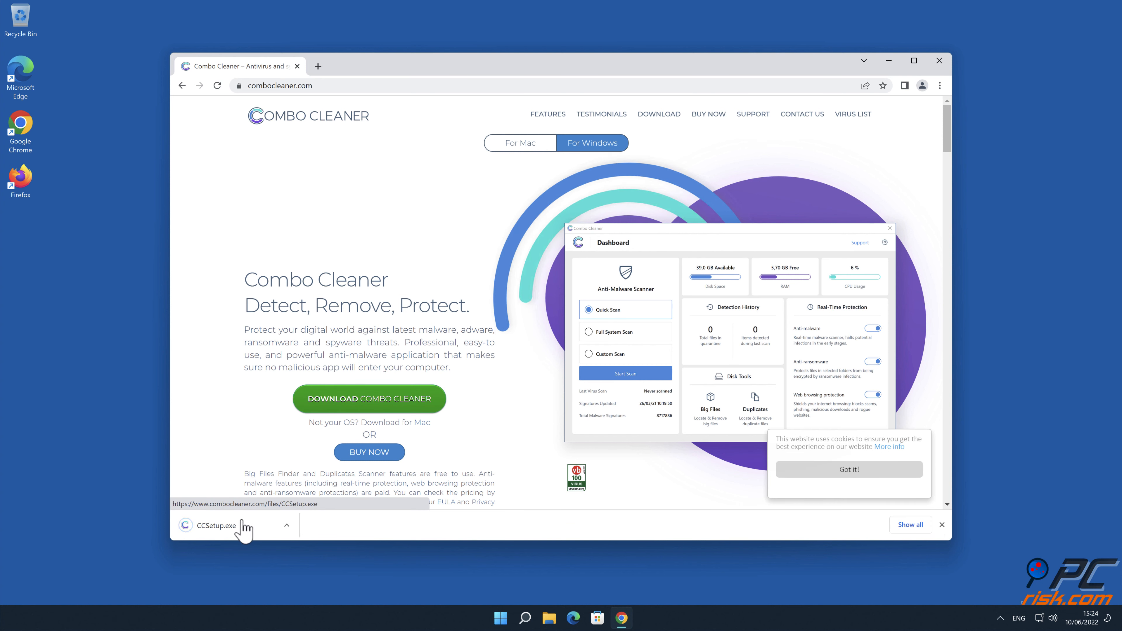
click(213, 525)
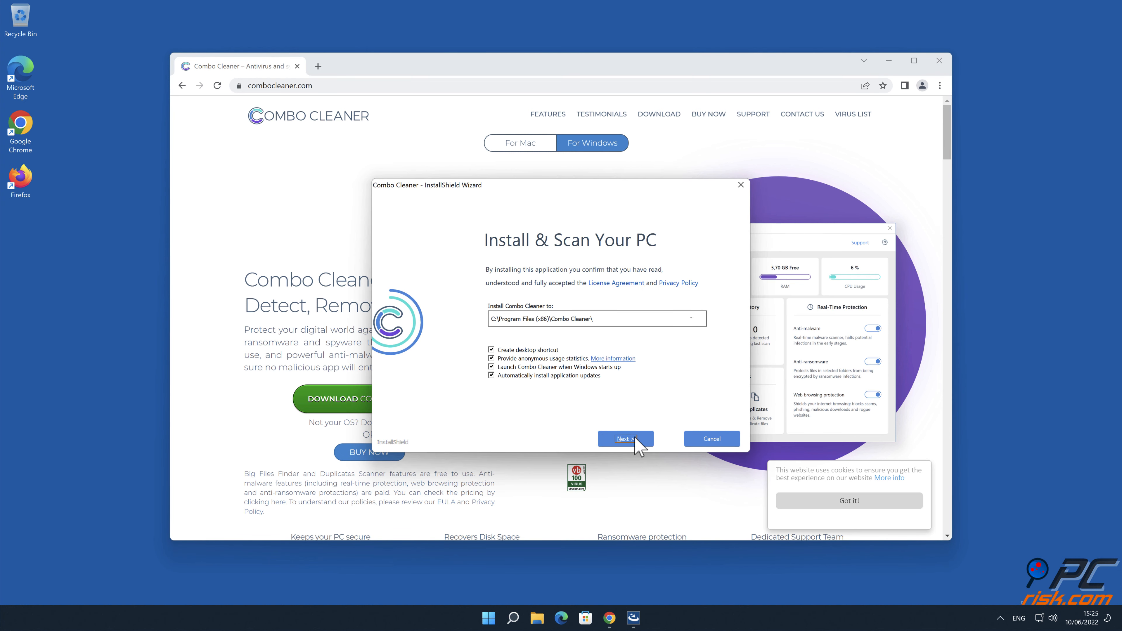
click(624, 438)
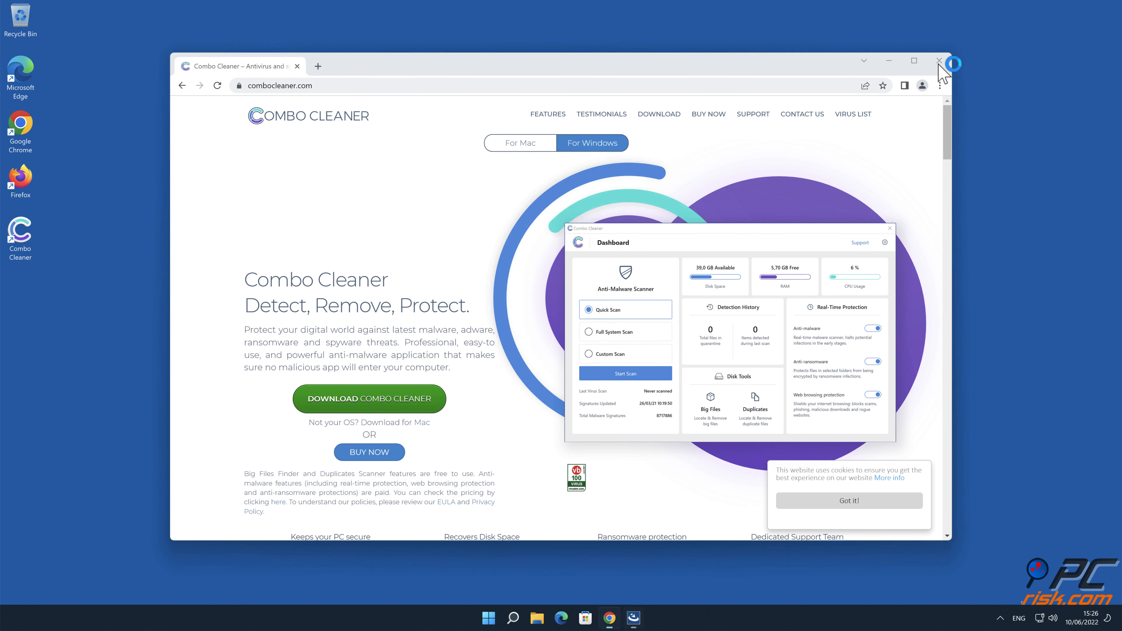
Run a Combo Cleaner quick scan that disinfects notificationnewspro.com Ads, then dismiss the summary.
click(939, 61)
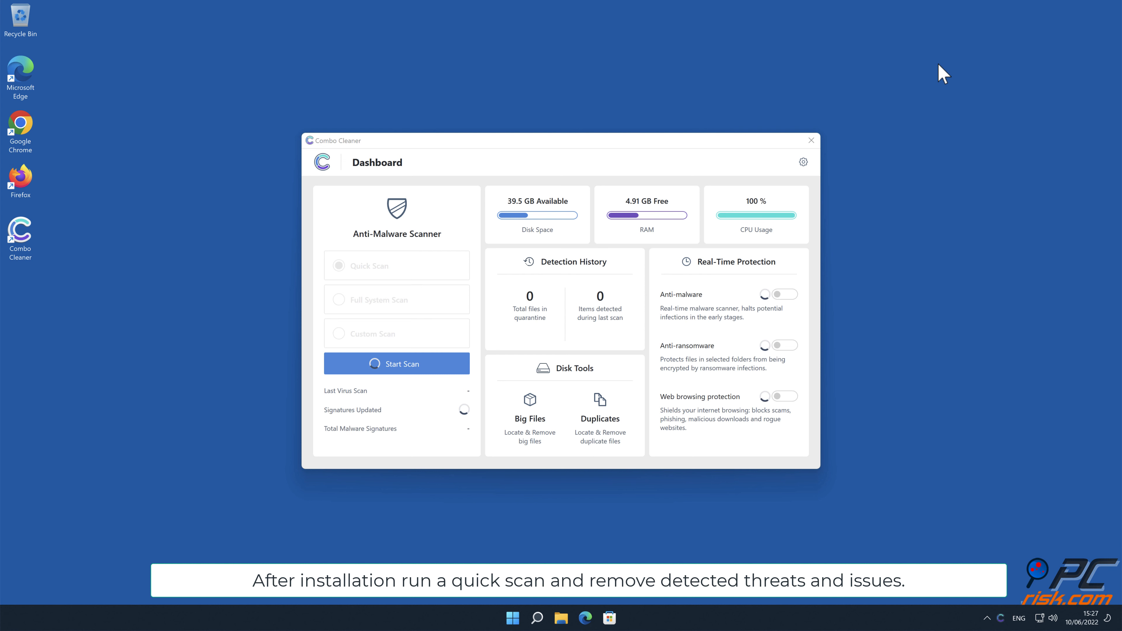
click(396, 363)
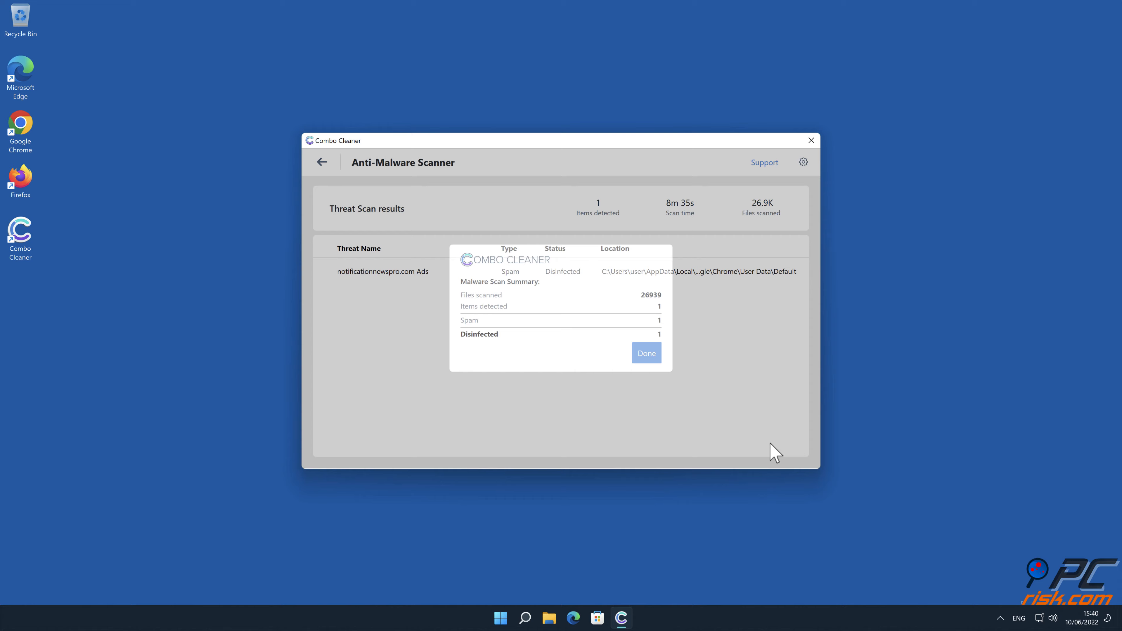
click(644, 353)
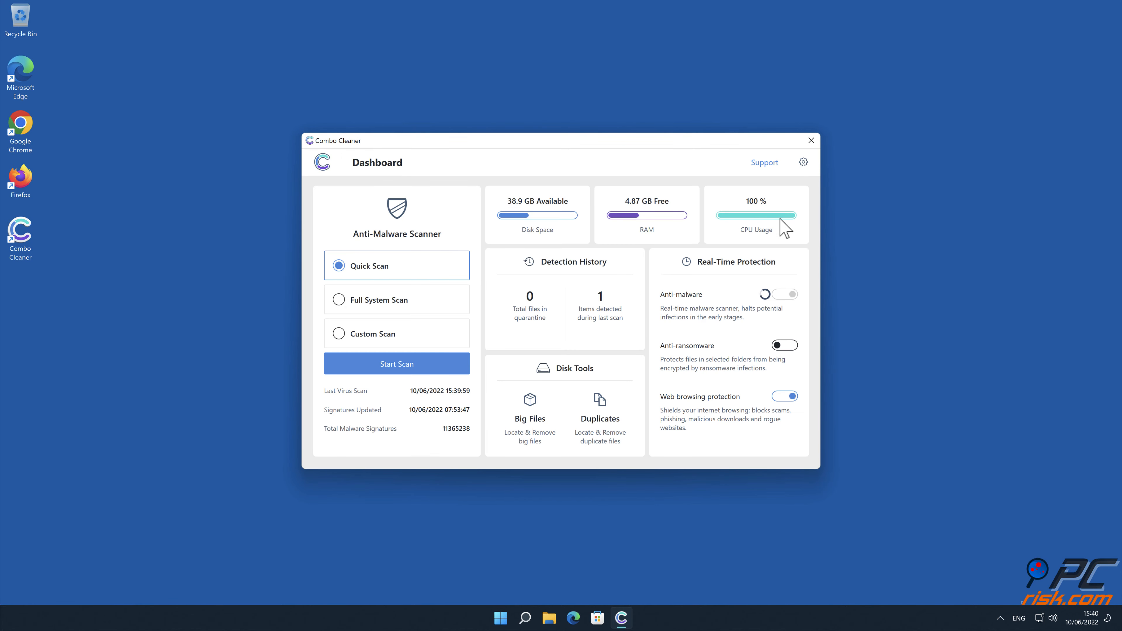
click(809, 140)
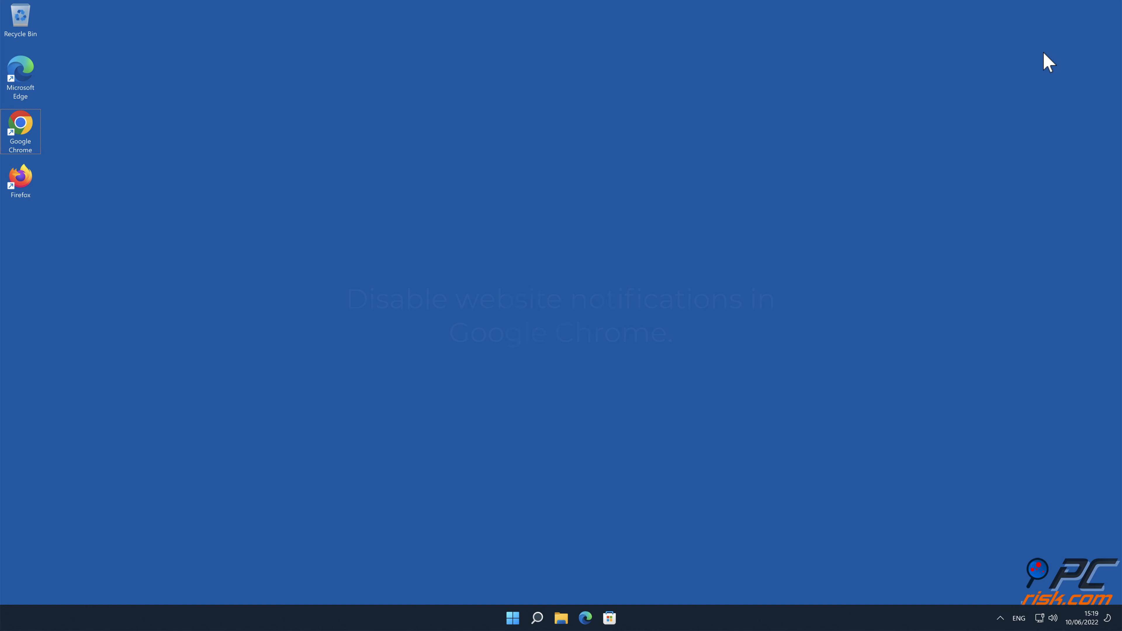
mouse_move(22, 129)
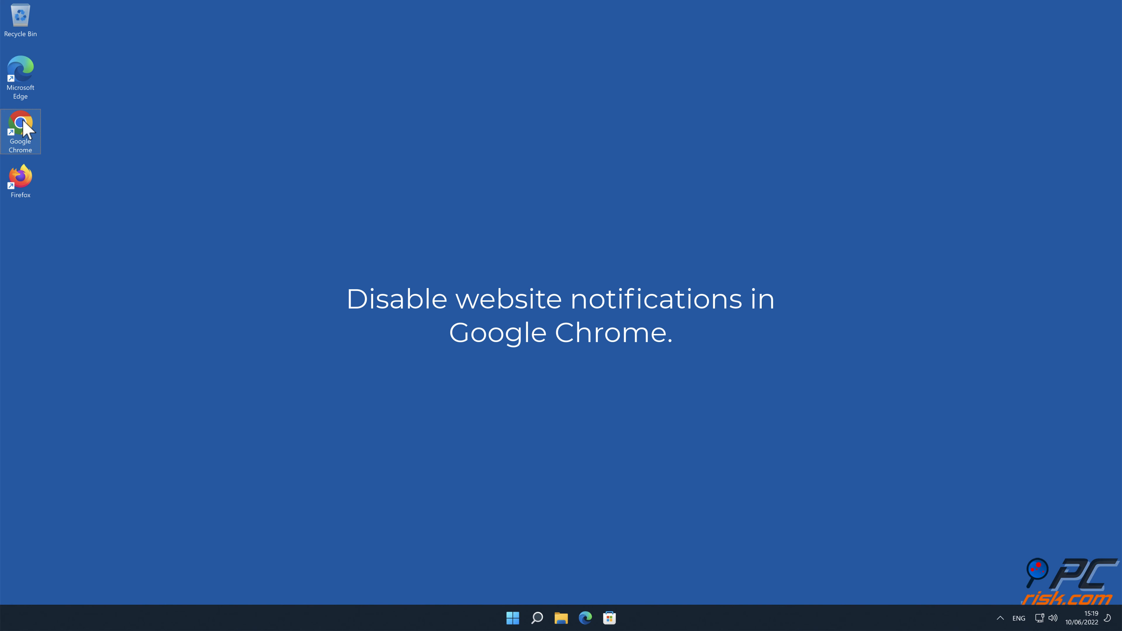
Relaunch Chrome and open Settings from the three-dot menu.
double_click(19, 130)
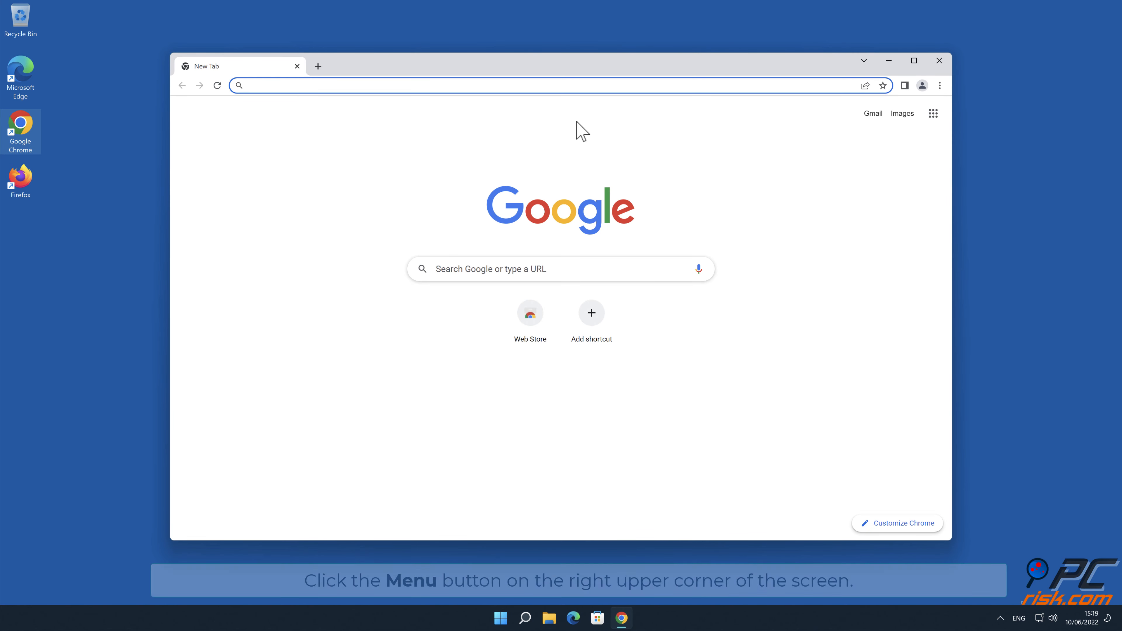
mouse_move(1070, 143)
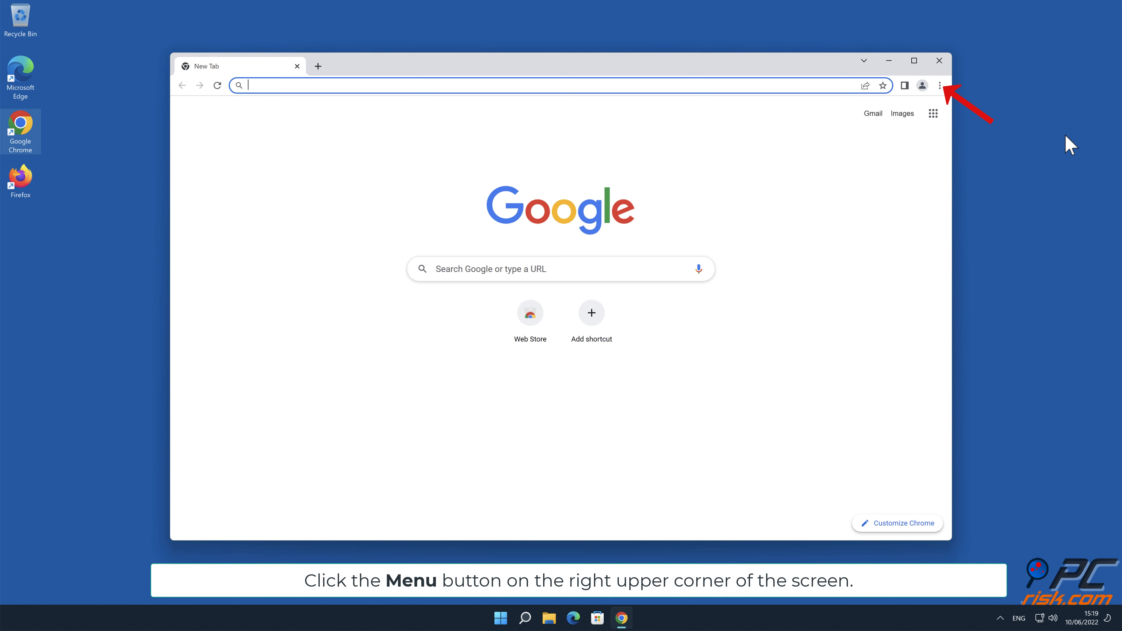
click(940, 86)
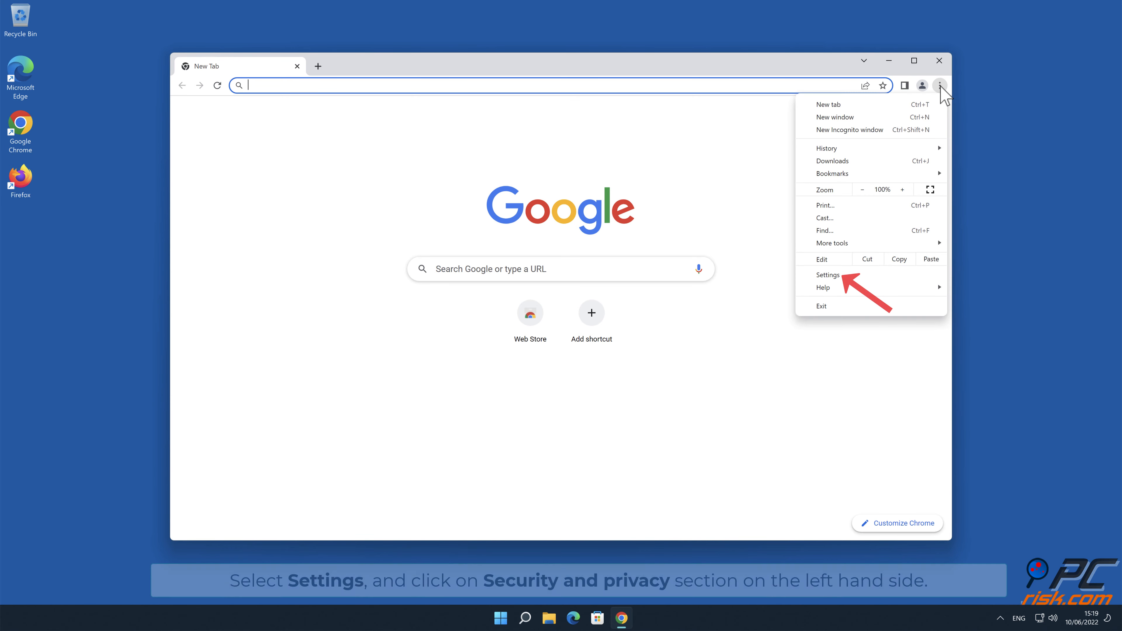
mouse_move(837, 277)
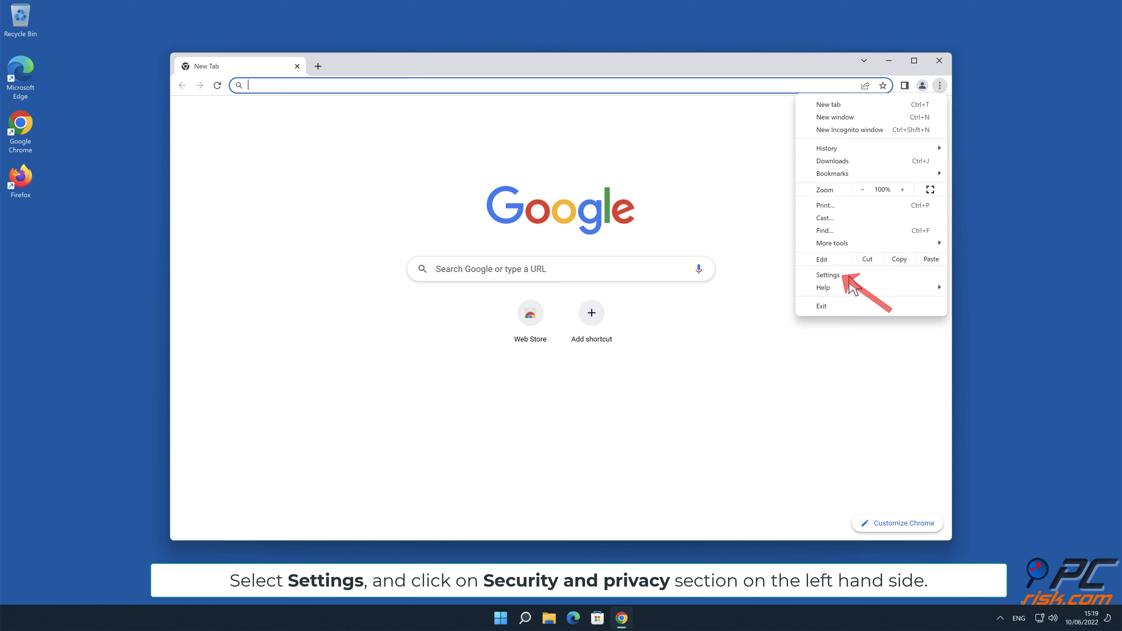
click(827, 274)
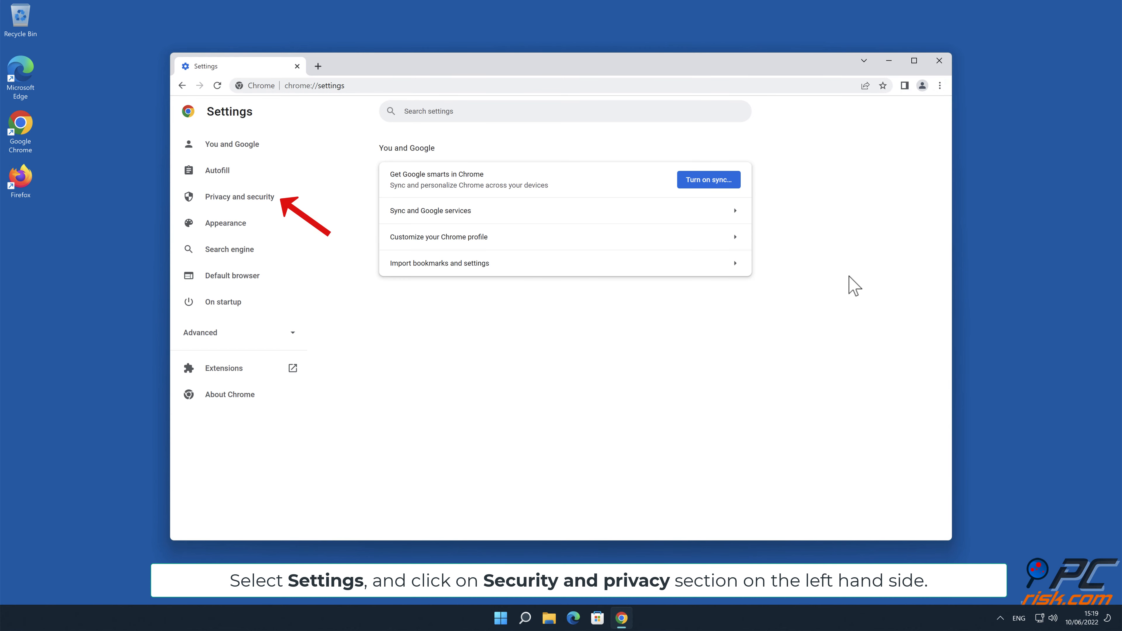
Go to Privacy and security > Site Settings and reach the Notifications permission entry.
click(238, 196)
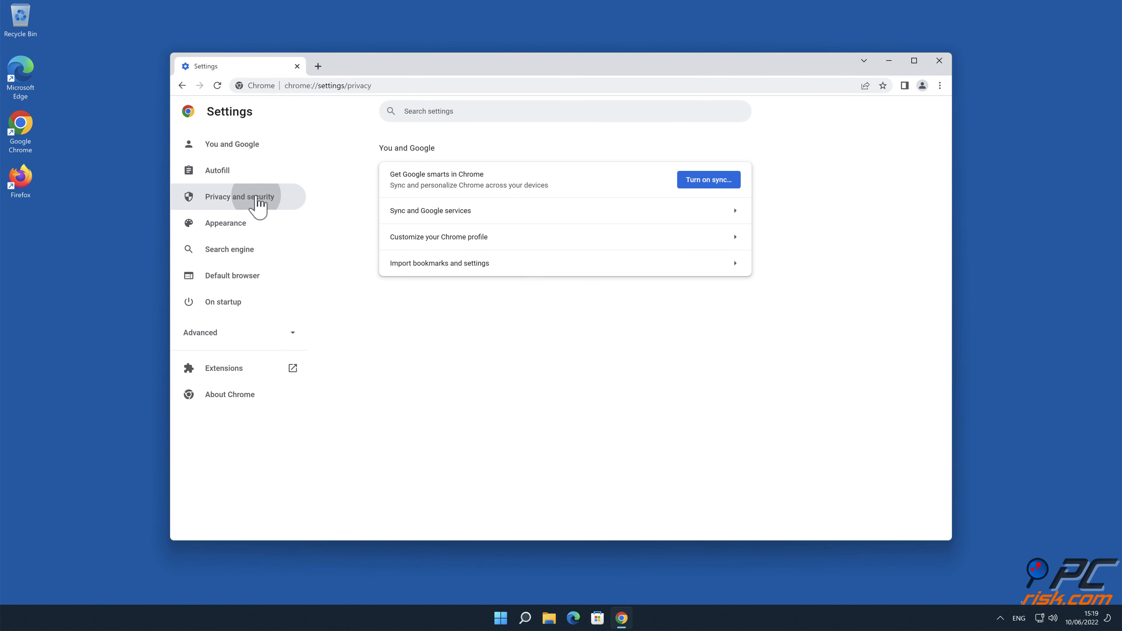
click(240, 196)
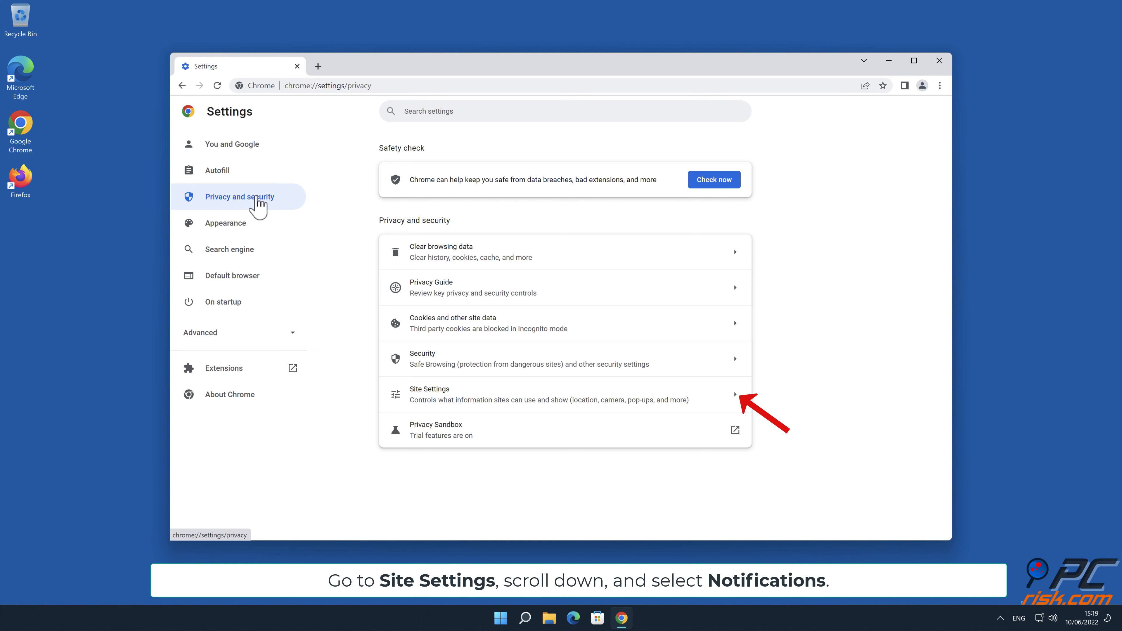
mouse_move(740, 407)
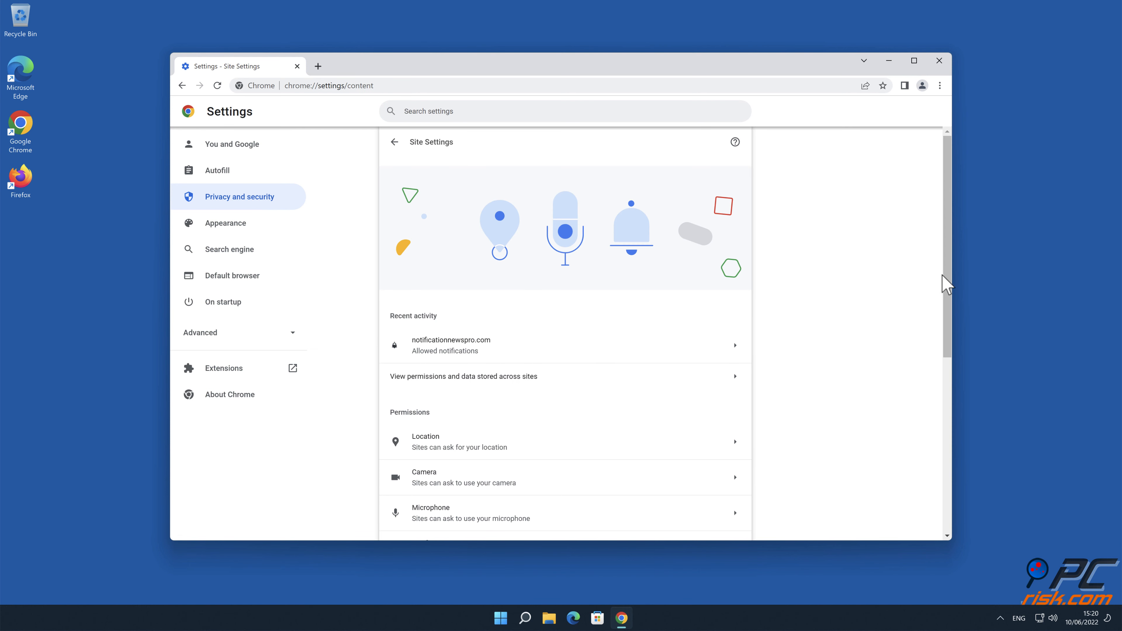
scroll(down, 3)
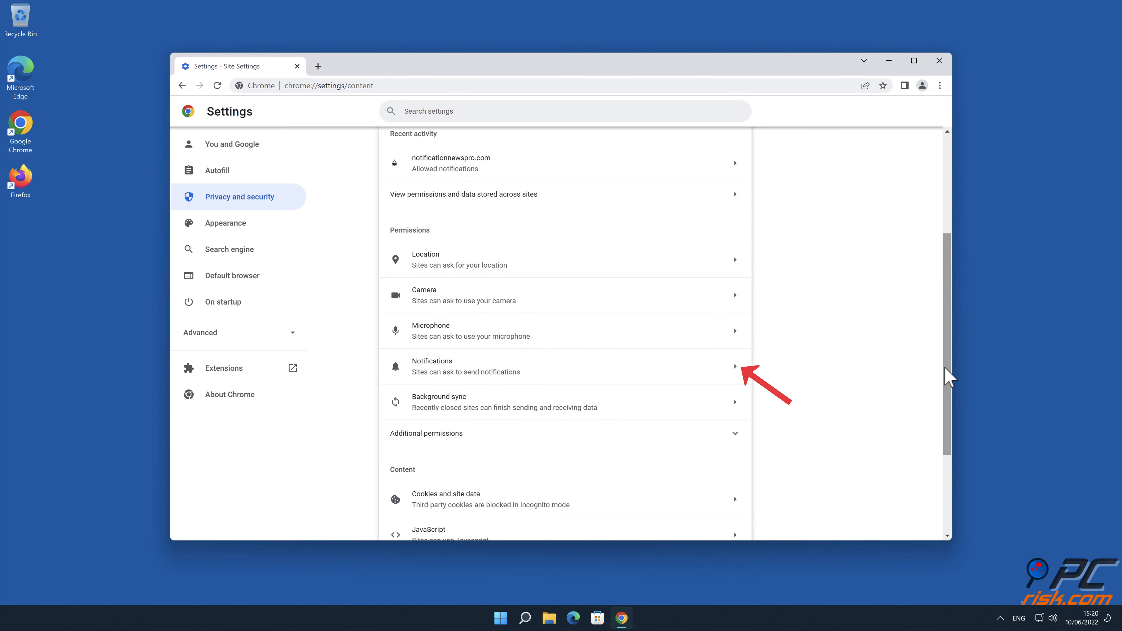
mouse_move(752, 380)
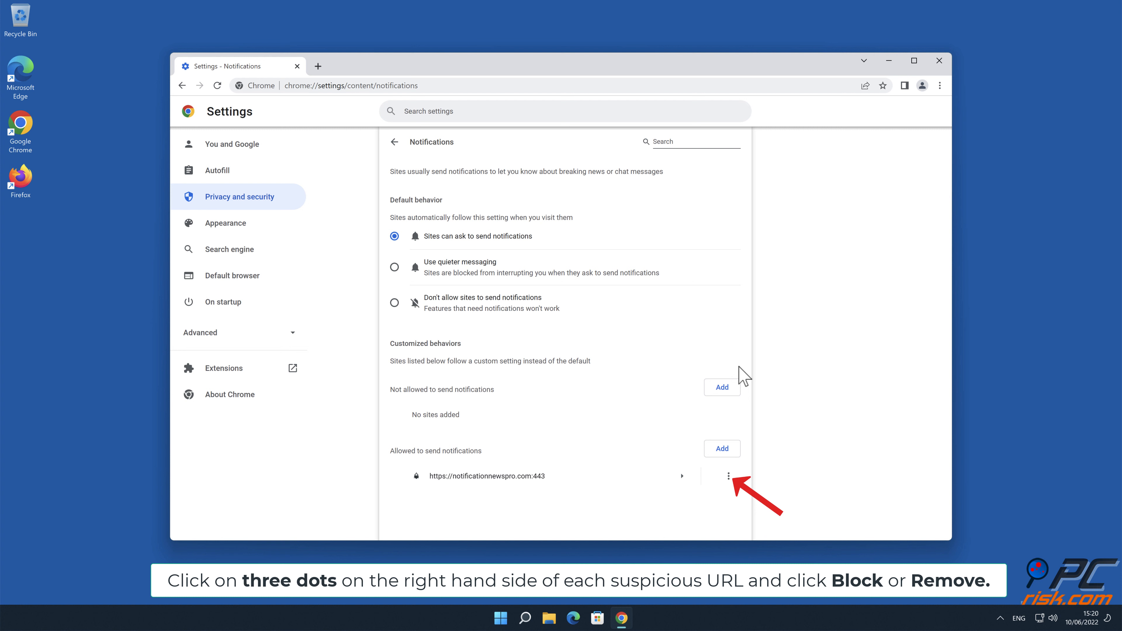
mouse_move(729, 493)
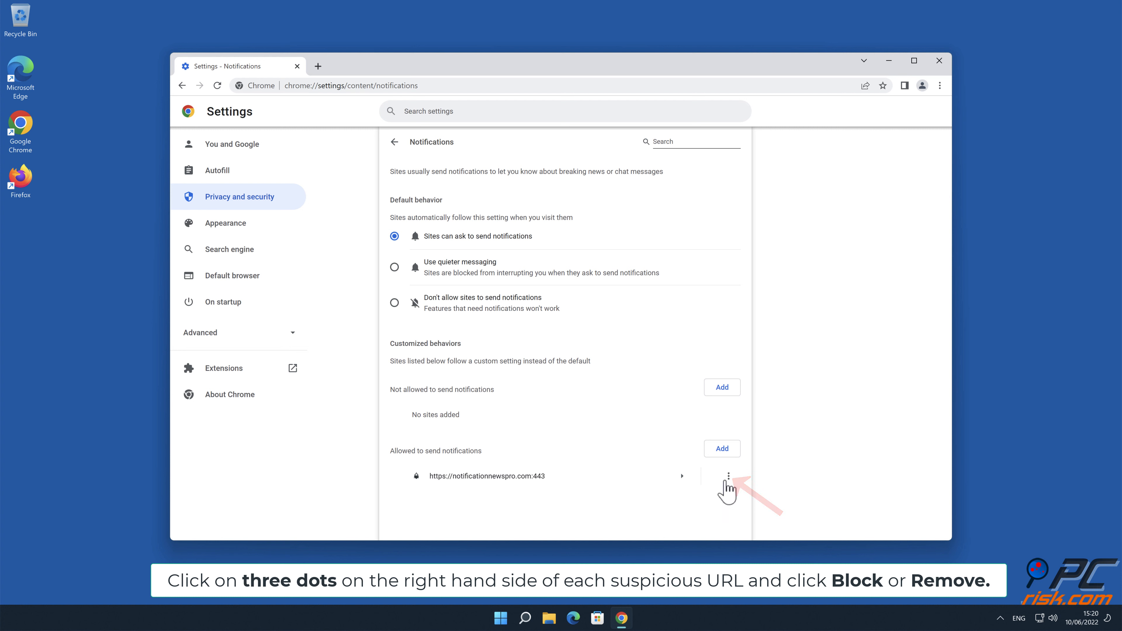
Remove notificationnewspro.com from Chrome's allowed notification sites and close the browser.
click(727, 475)
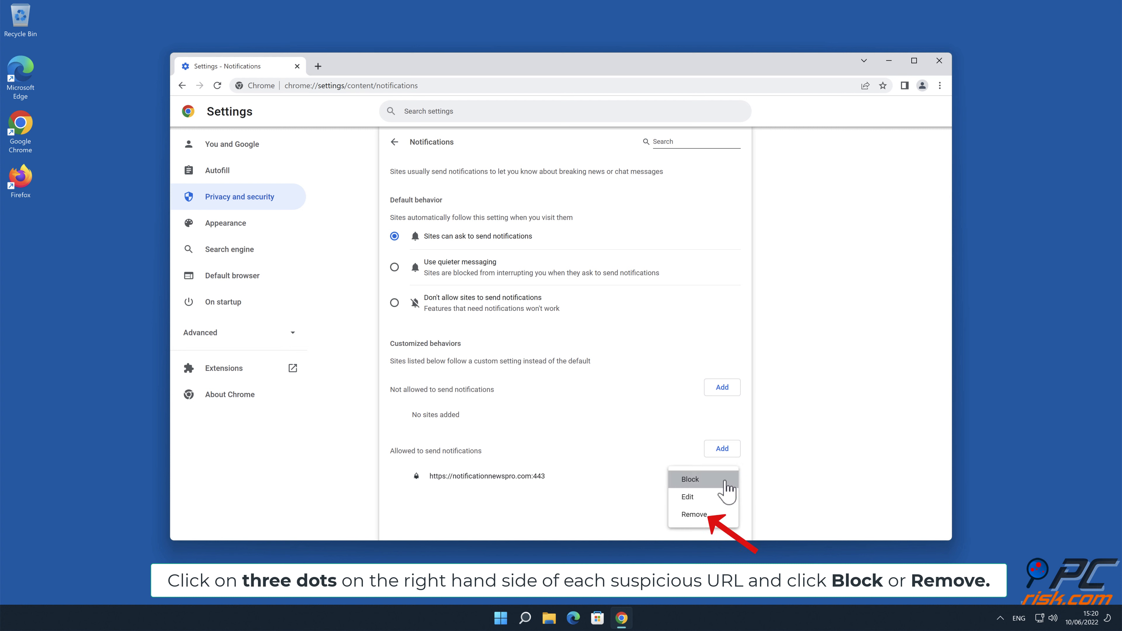
click(692, 513)
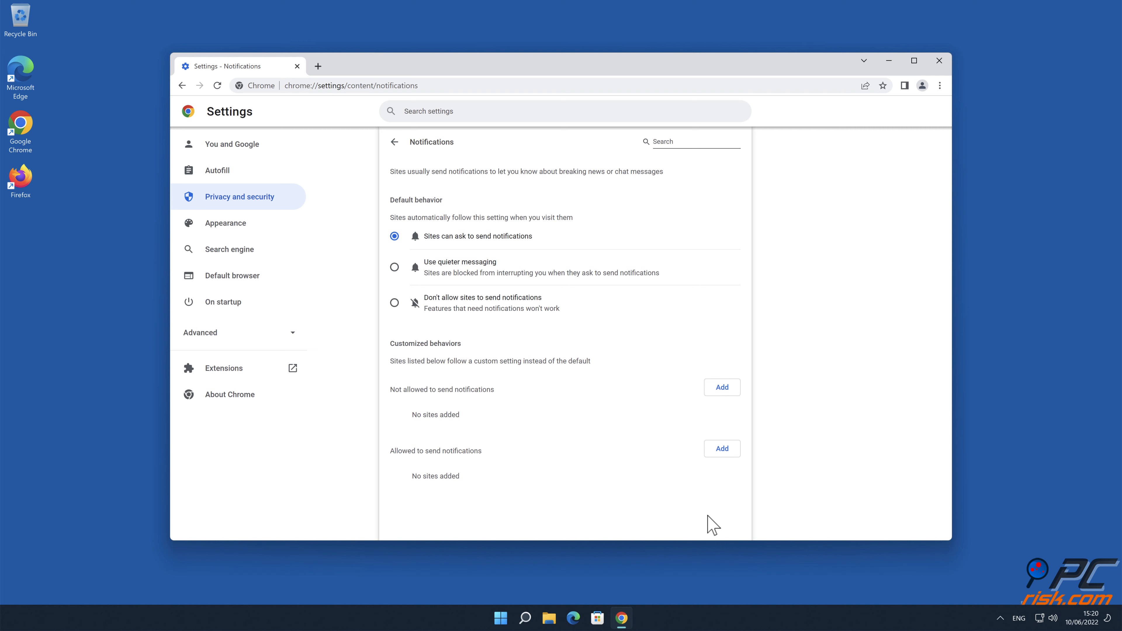
click(938, 60)
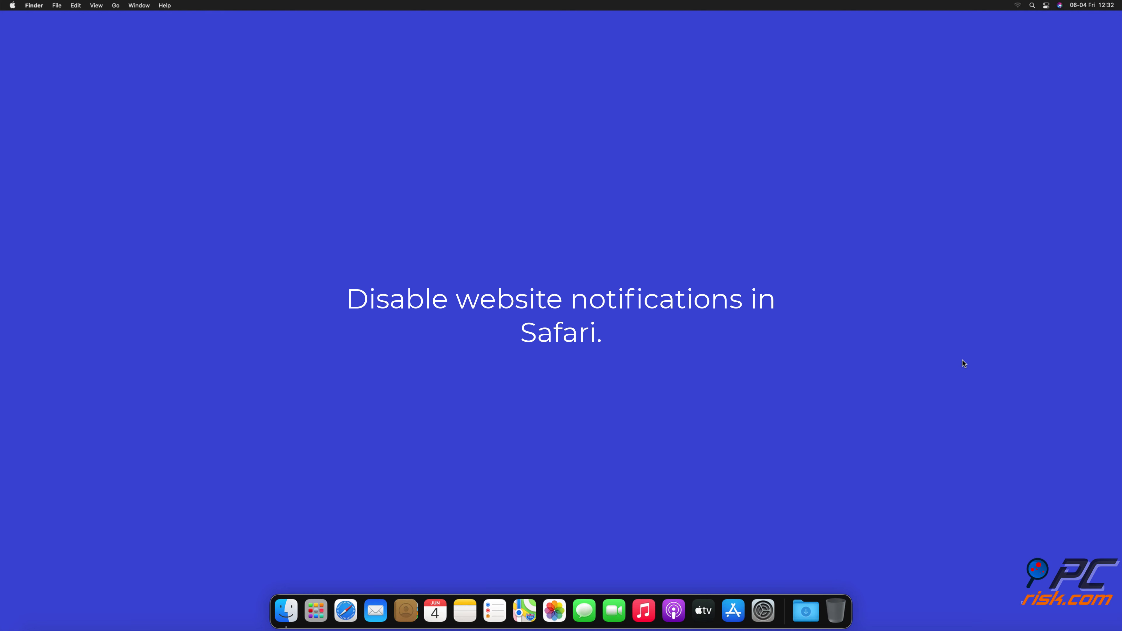
Launch Safari and reach Preferences > Websites > Notifications.
click(345, 610)
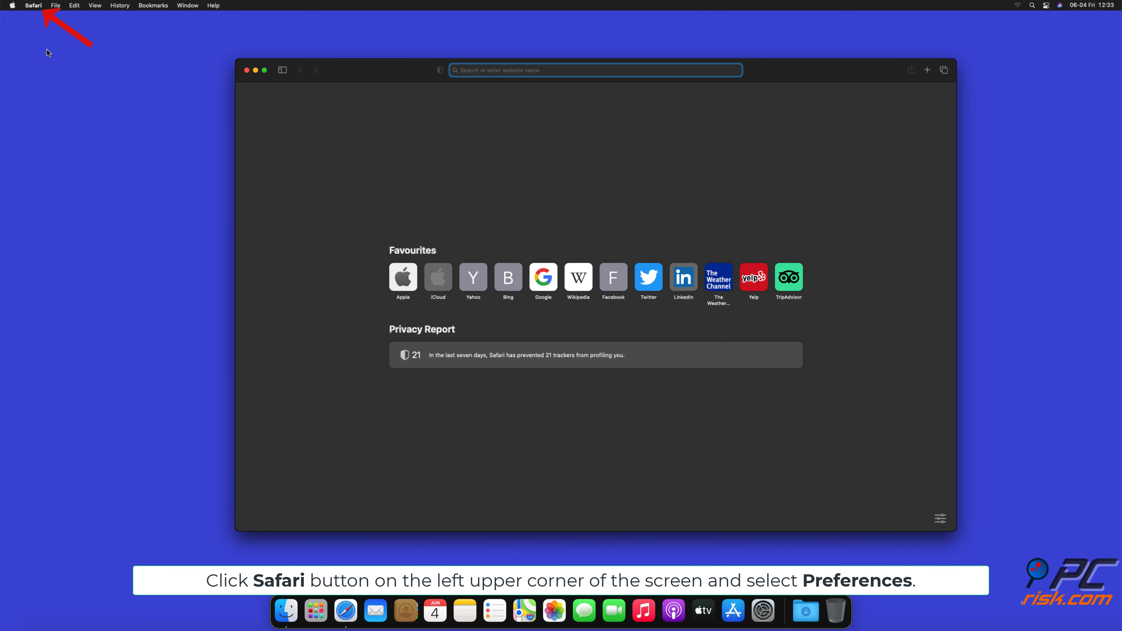
click(33, 6)
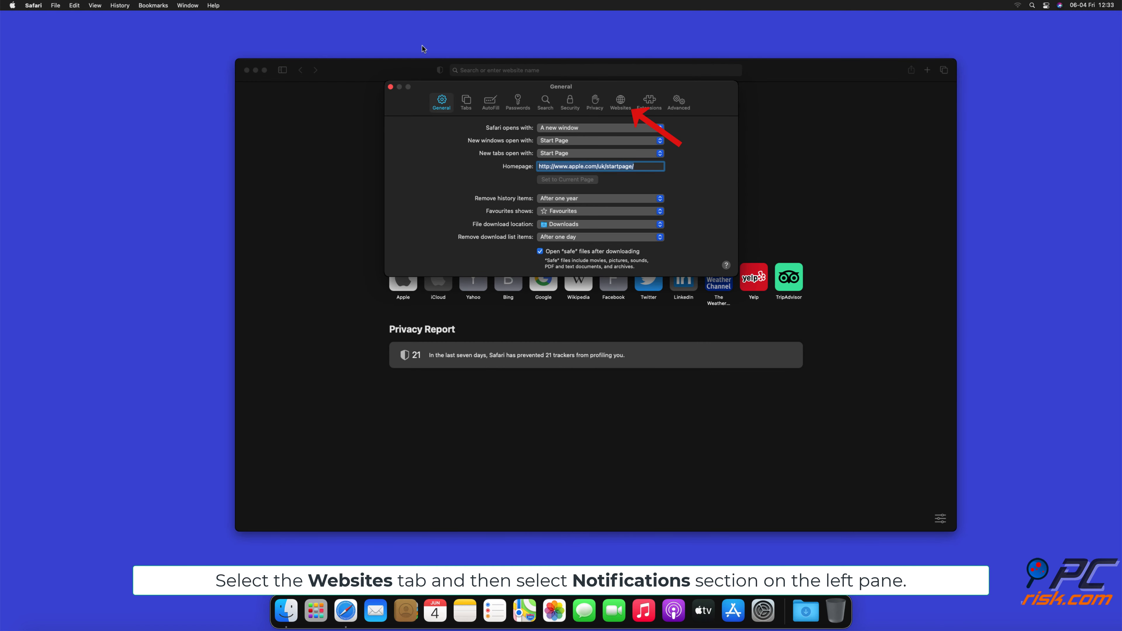
click(618, 100)
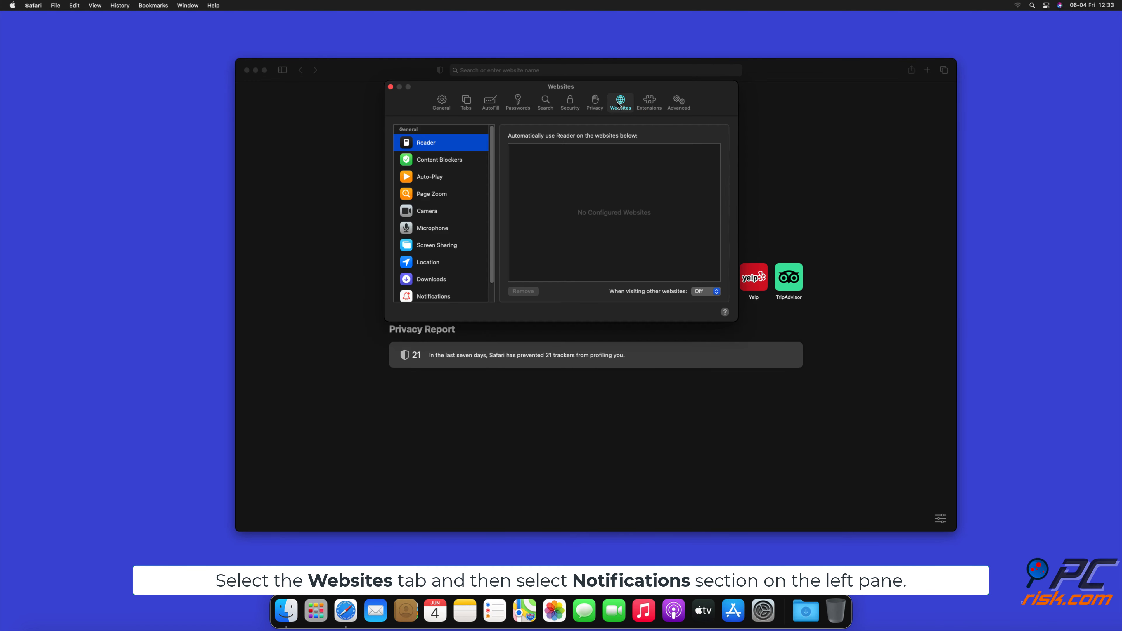
mouse_move(494, 144)
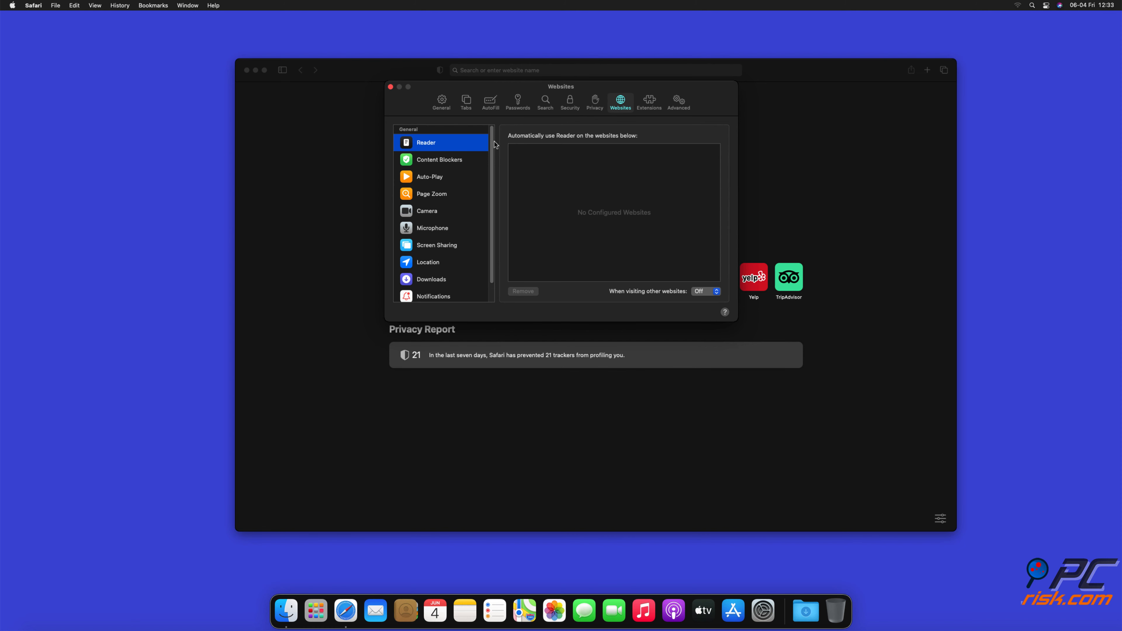
scroll(down, 3)
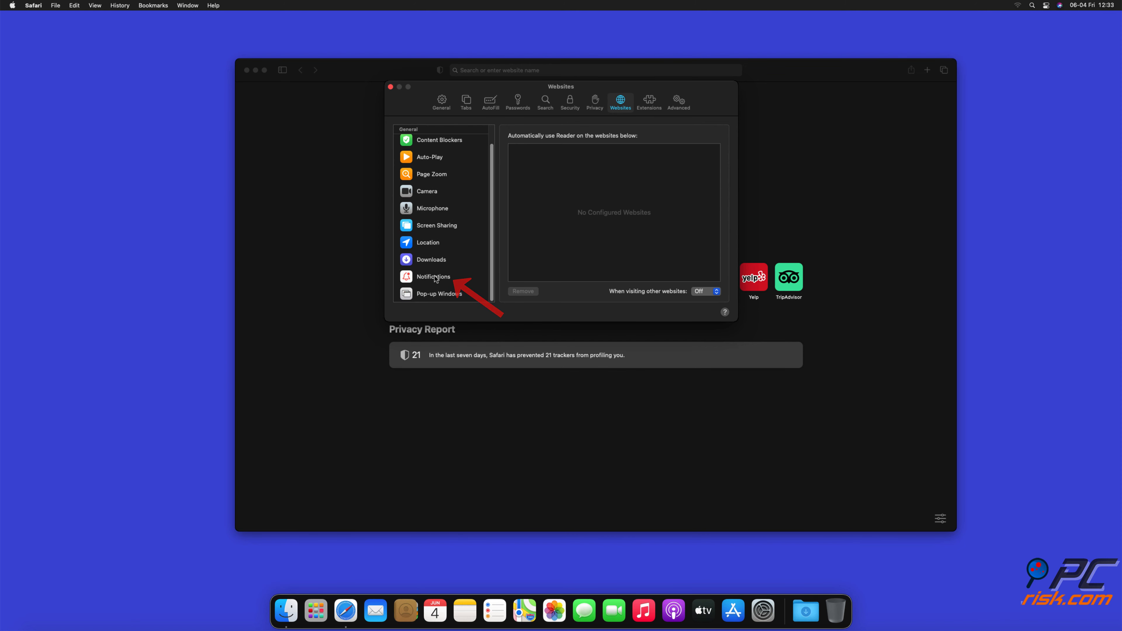
click(432, 276)
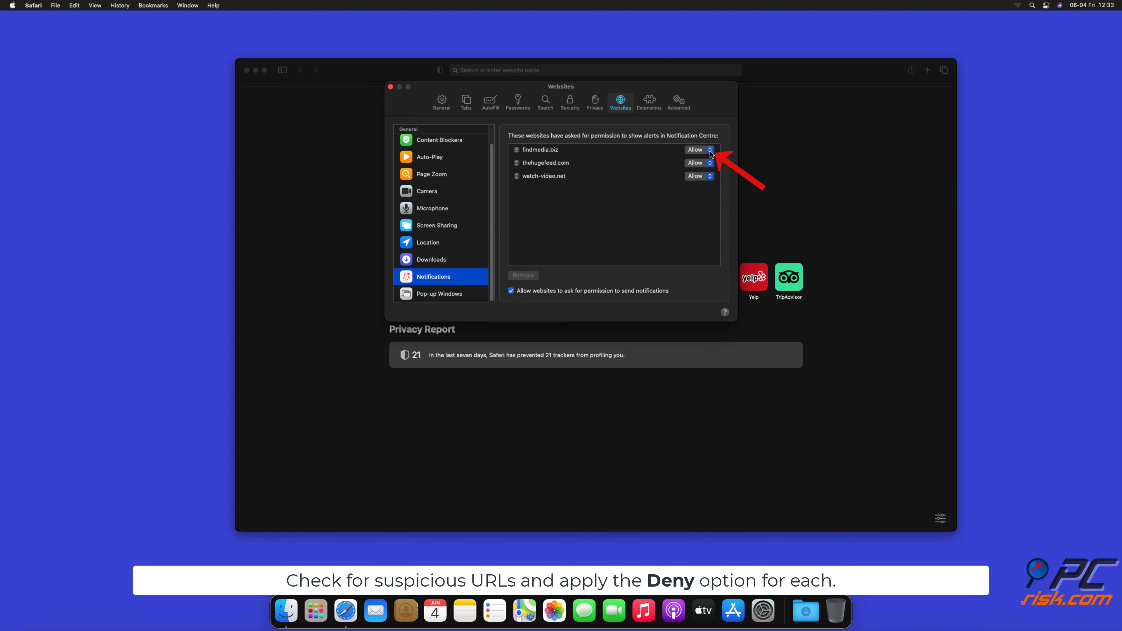
Set findmedia.biz, thehugefeed.com and watch-video.net to Deny and close Preferences.
click(694, 150)
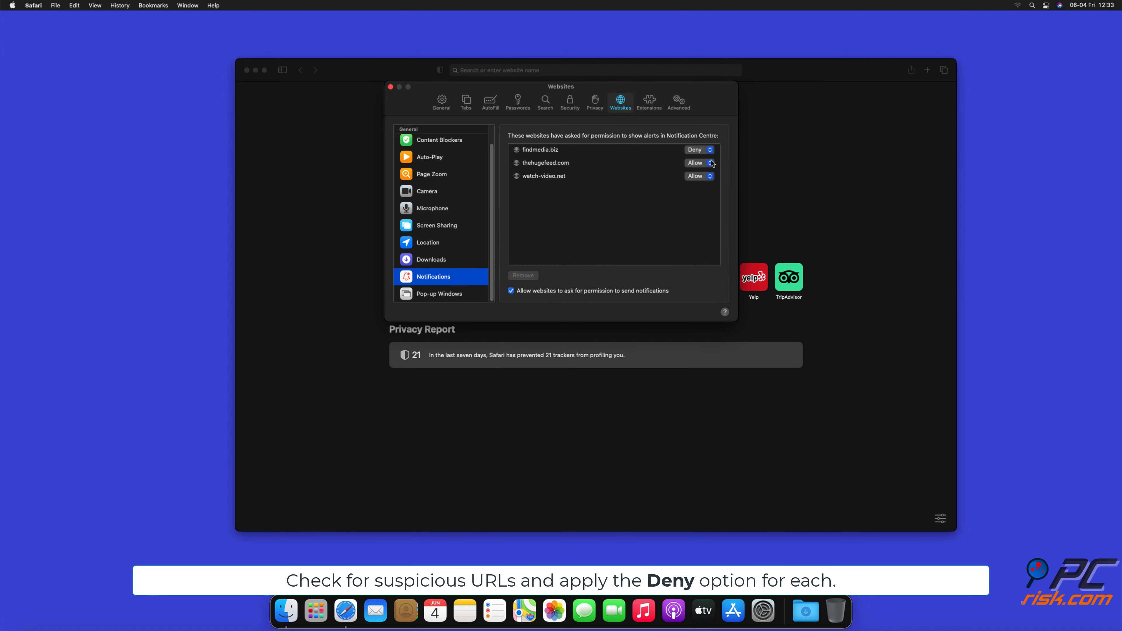
click(699, 162)
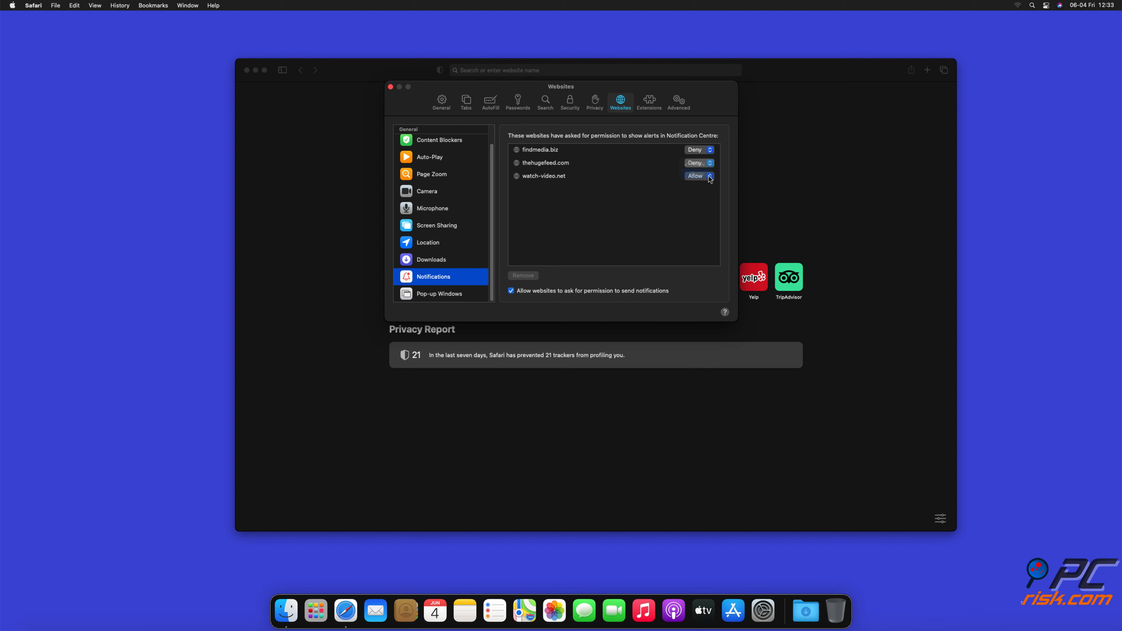
click(694, 176)
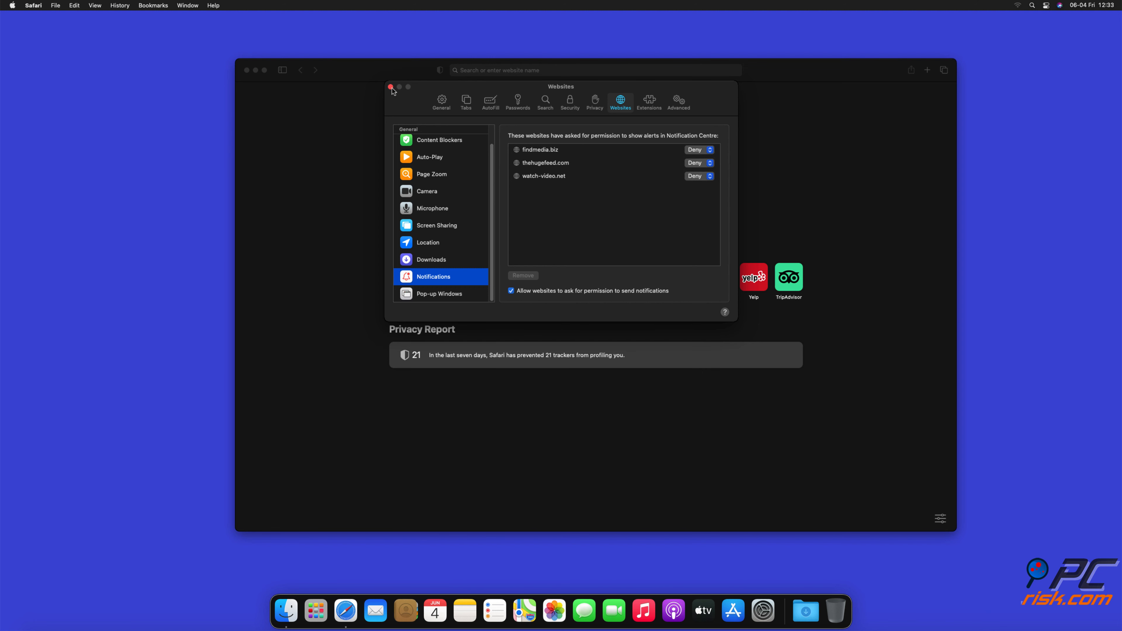
click(392, 87)
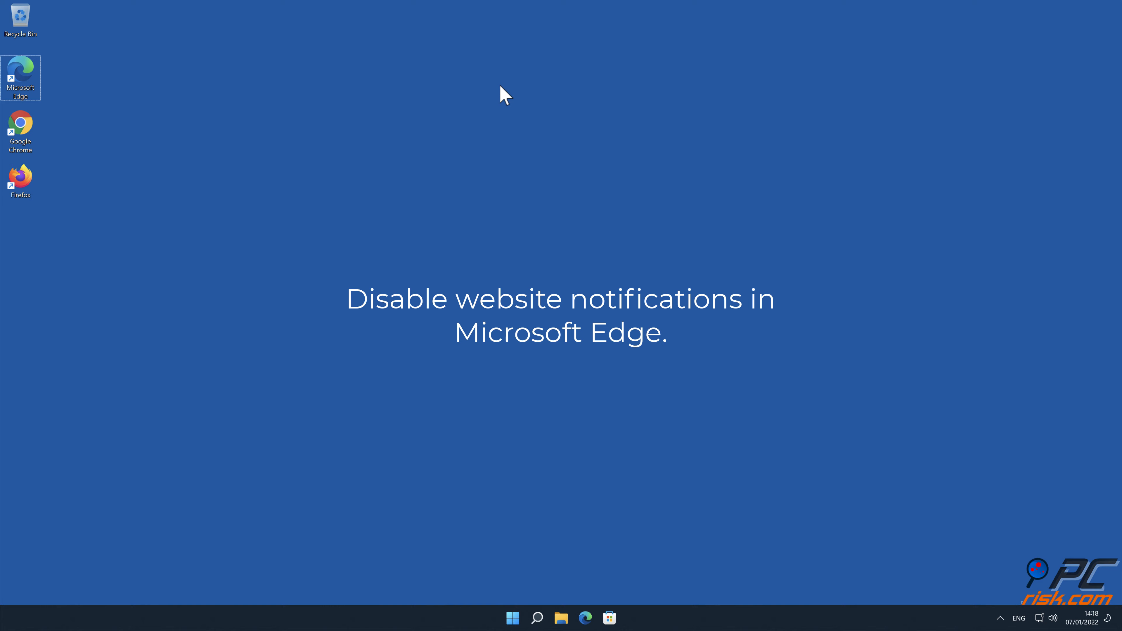
Launch Microsoft Edge and open Settings from the three-dot menu.
double_click(20, 74)
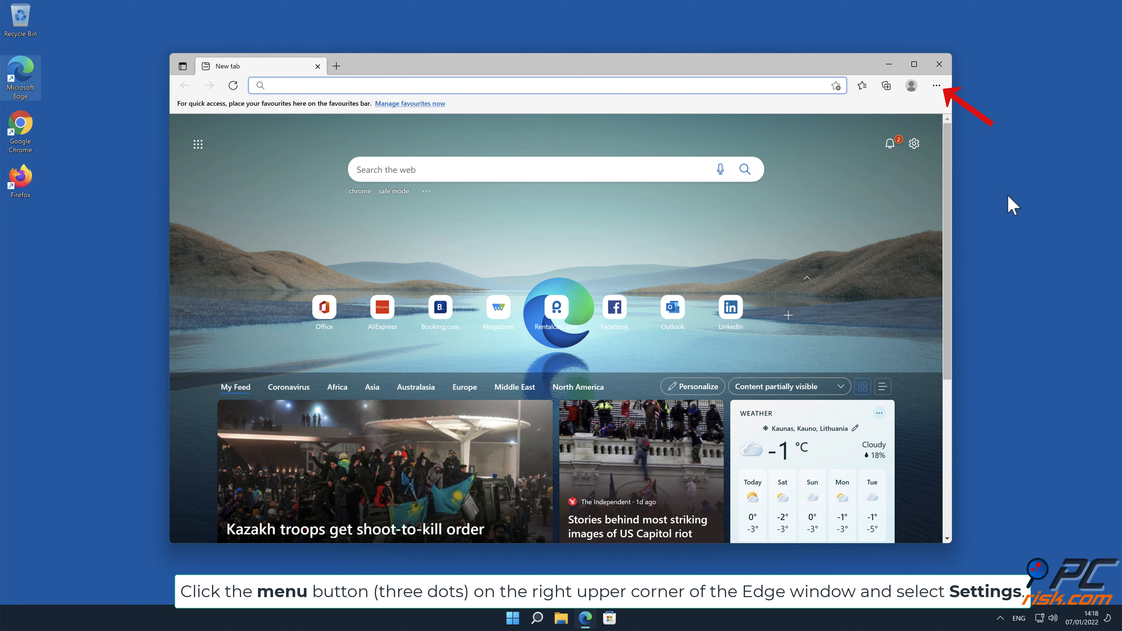
click(934, 84)
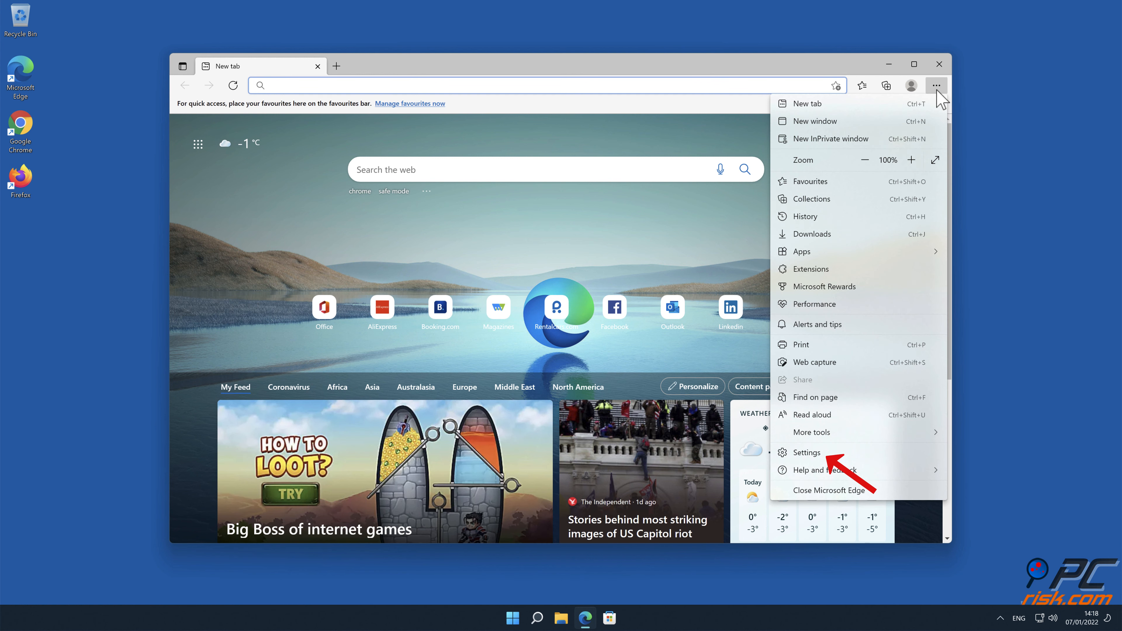
click(806, 451)
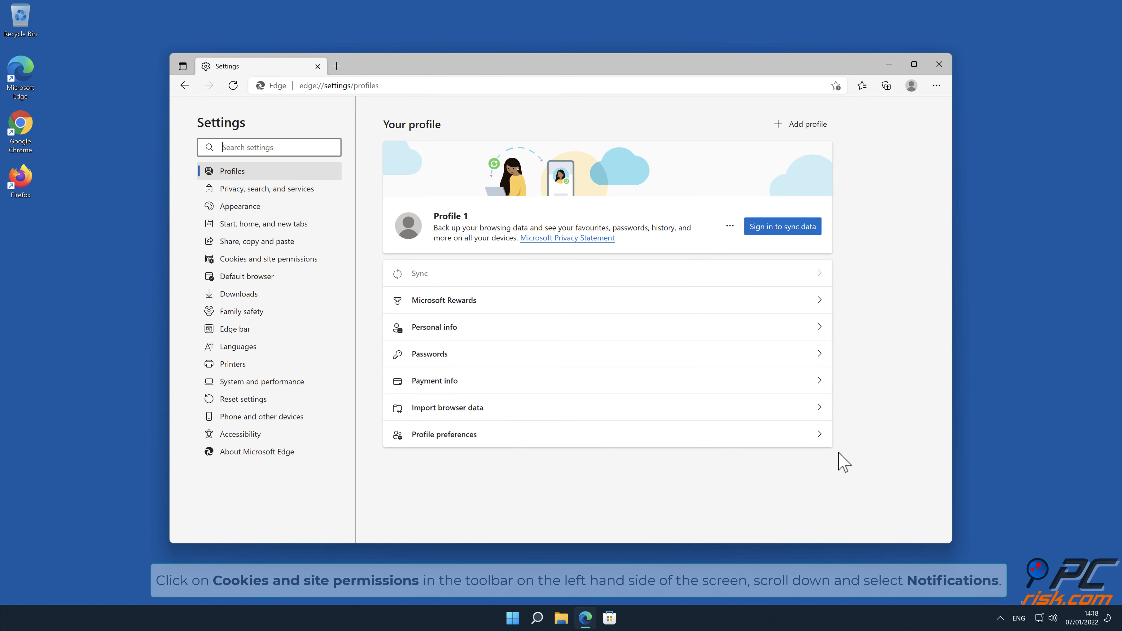
mouse_move(758, 433)
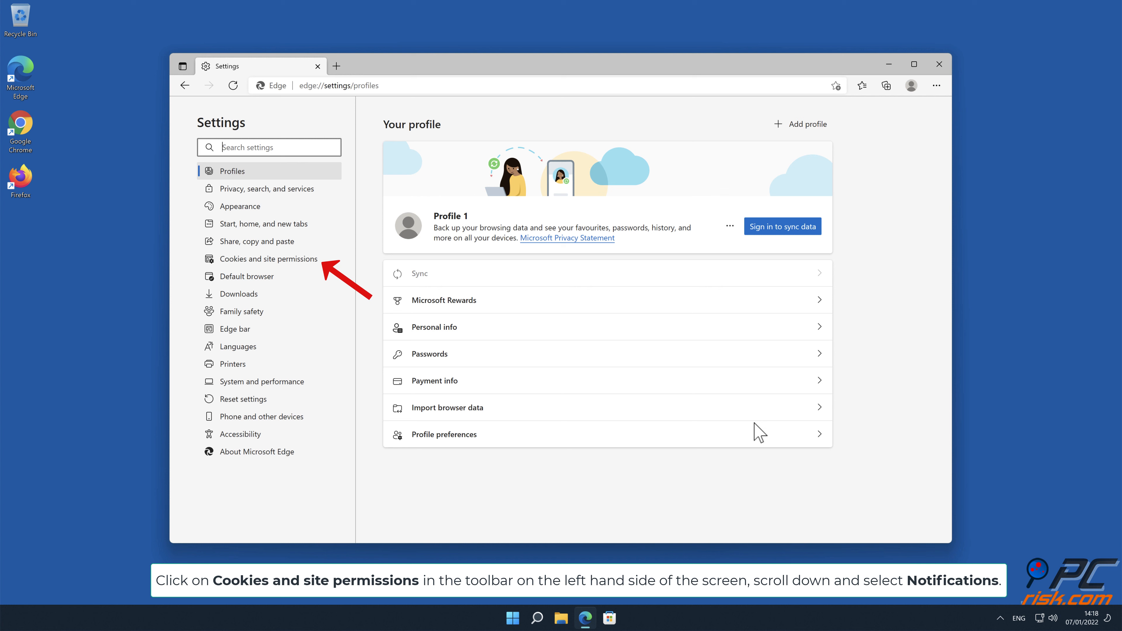
Go to Cookies and site permissions and bring up the Notifications permission page.
click(268, 258)
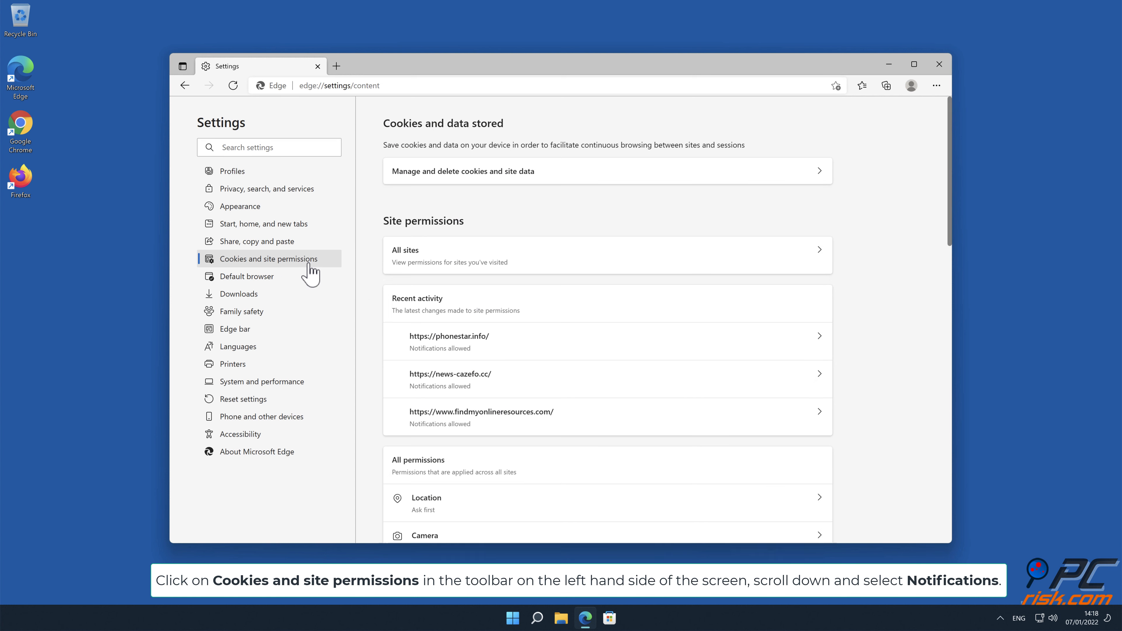
mouse_move(695, 233)
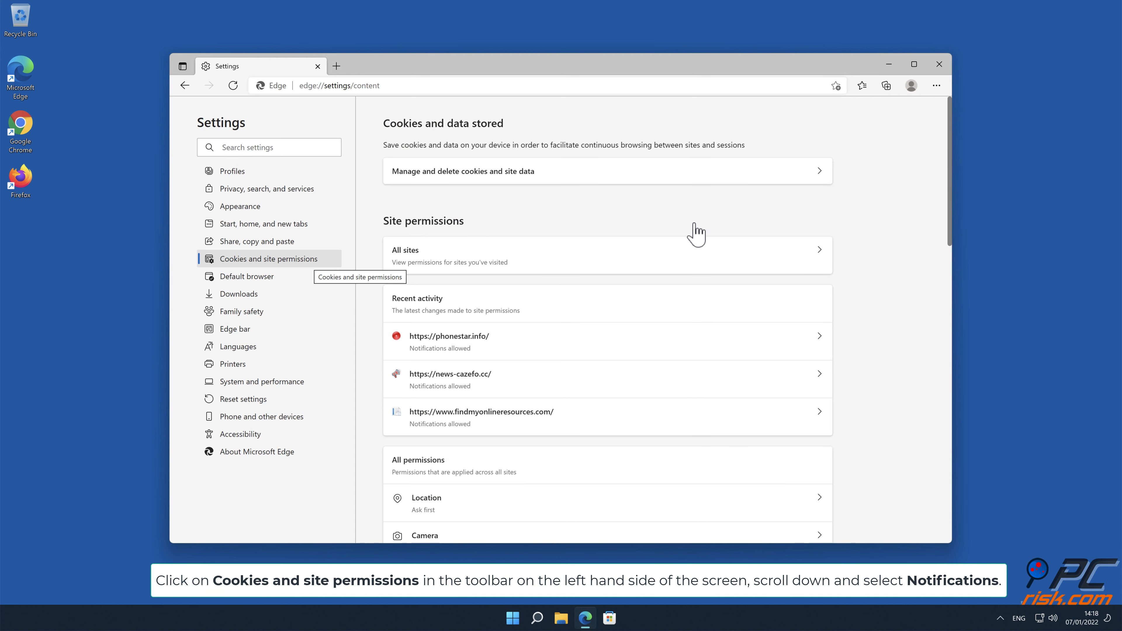
scroll(down, 3)
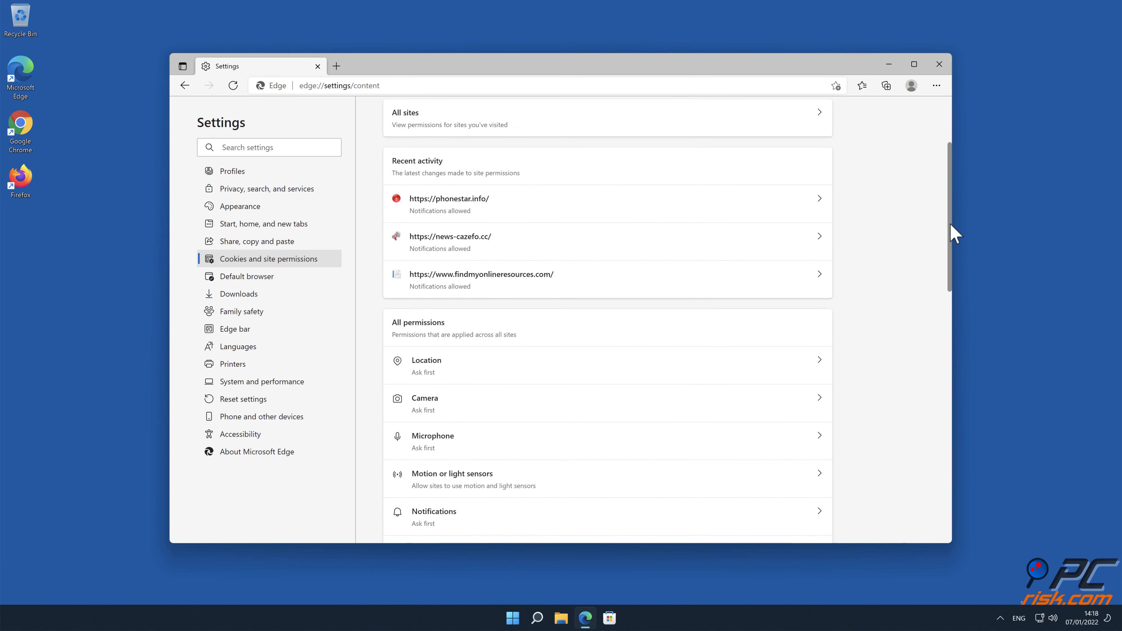
scroll(down, 3)
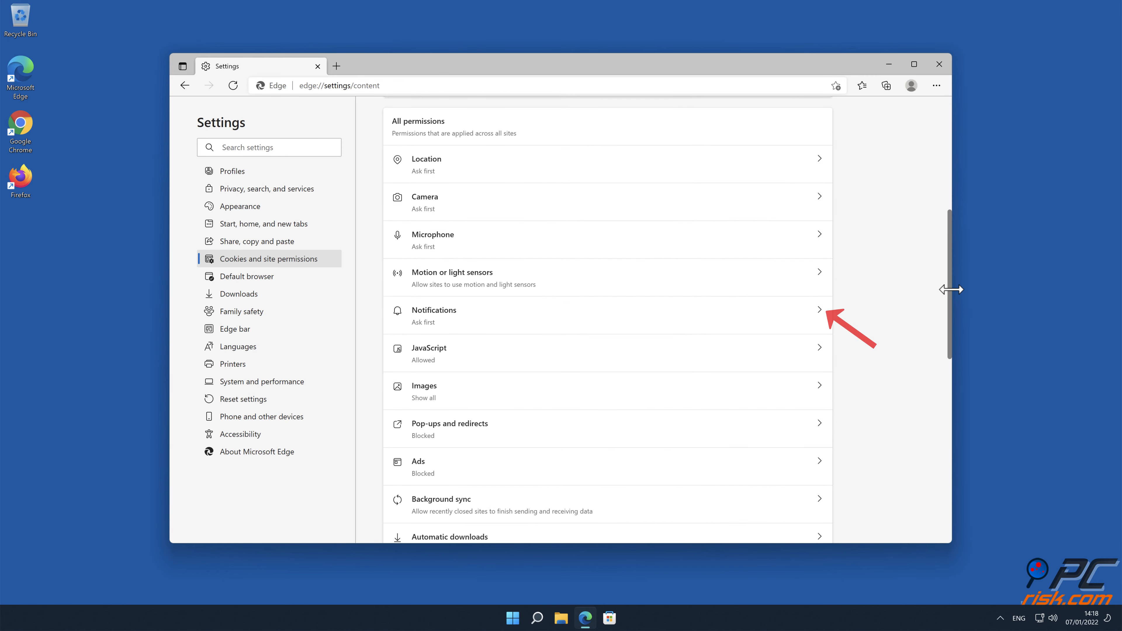
mouse_move(848, 301)
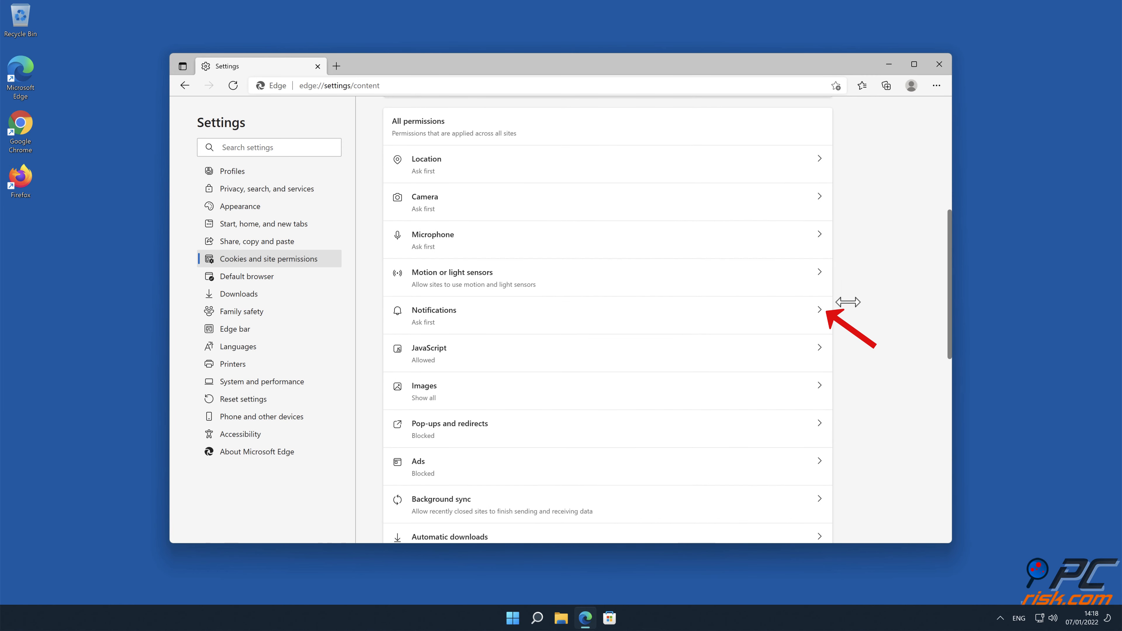
click(819, 309)
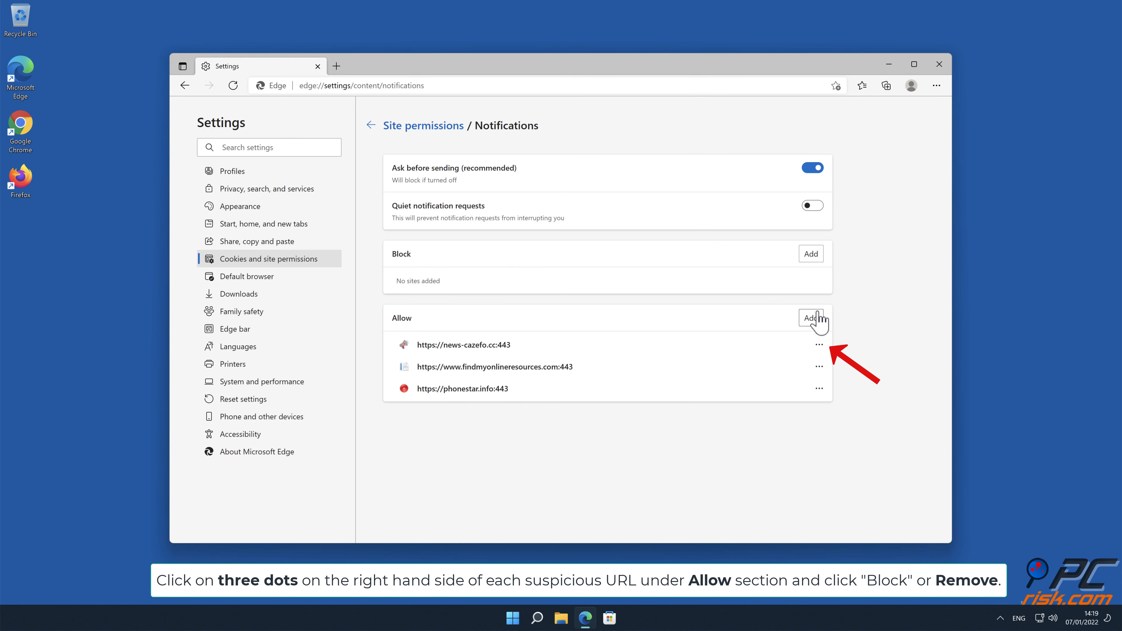
mouse_move(822, 353)
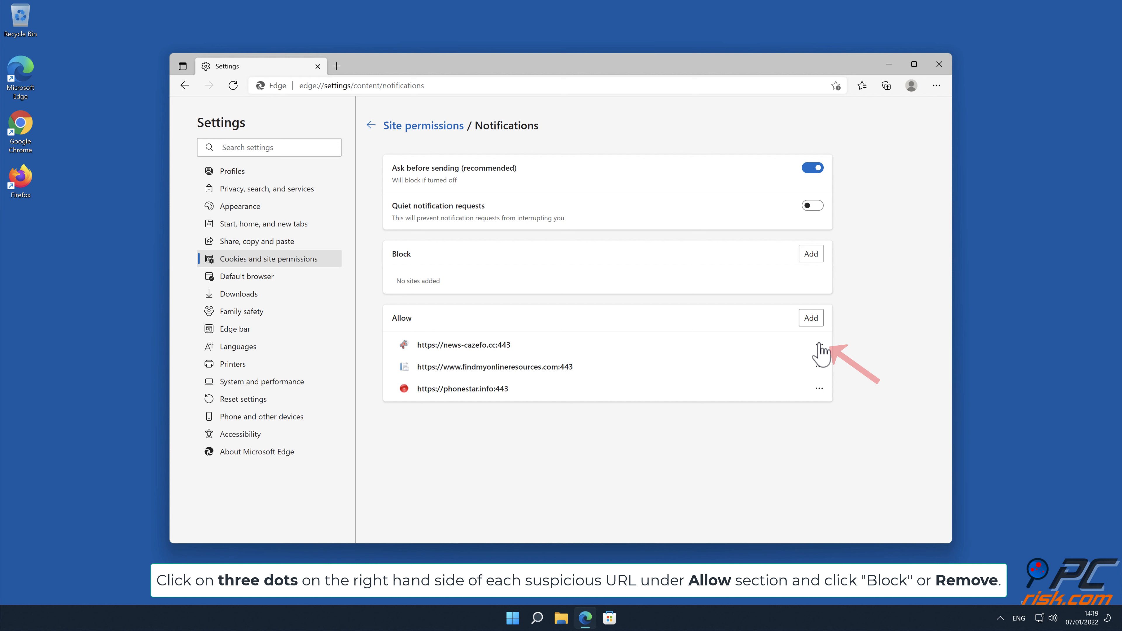
Remove news-cazefo.cc, findmyonlineresources.com and phonestar.info from Edge's allowed notification sites.
click(819, 344)
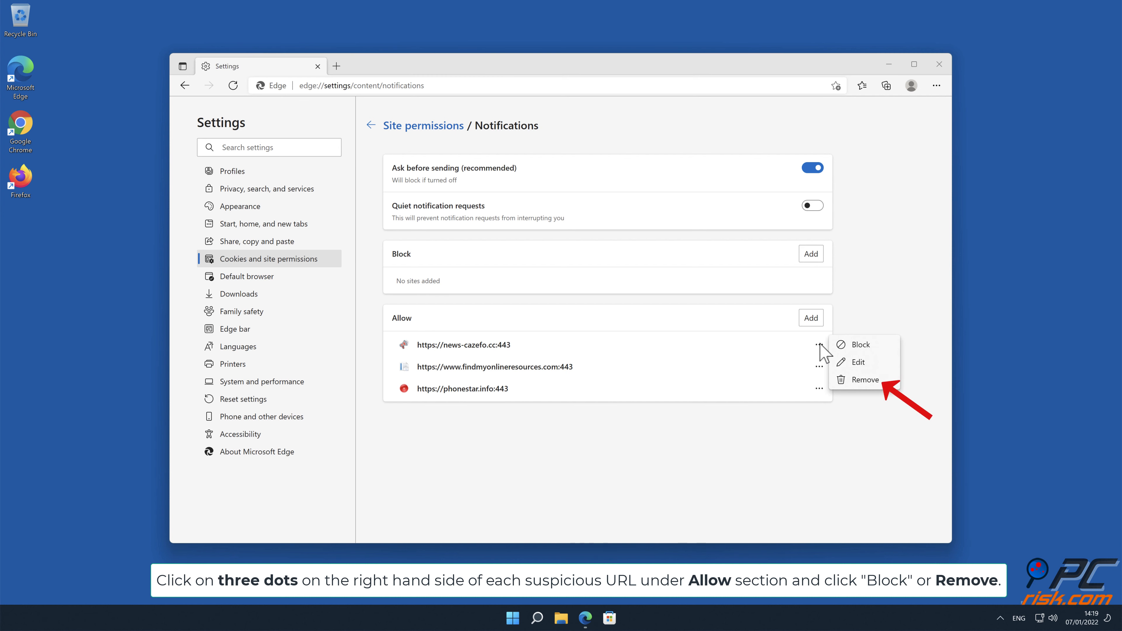
mouse_move(869, 392)
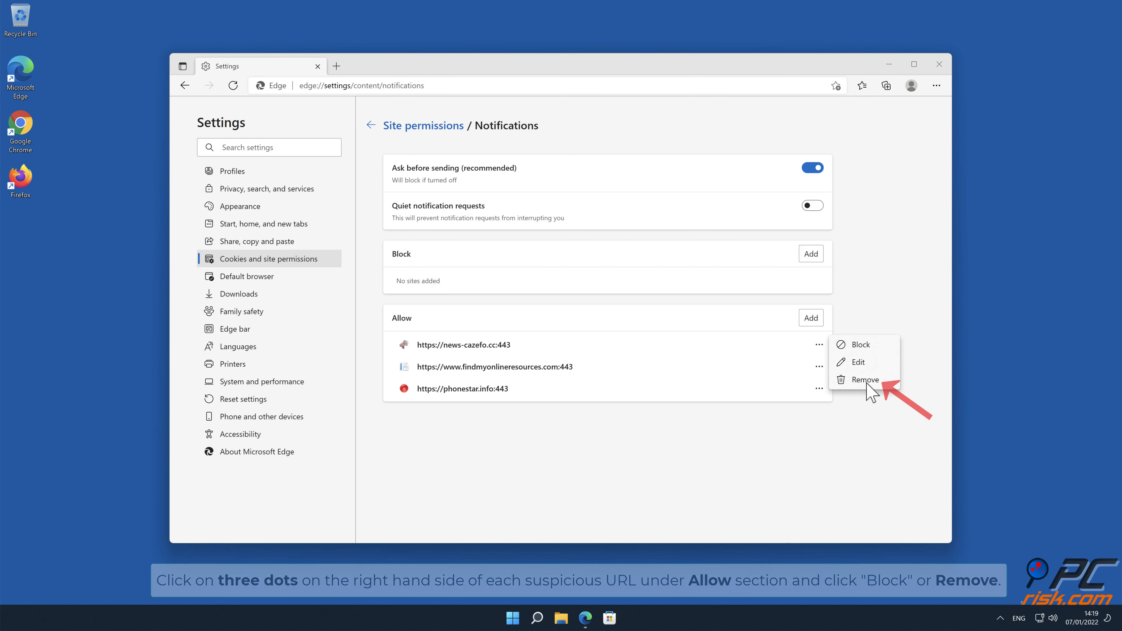
click(864, 379)
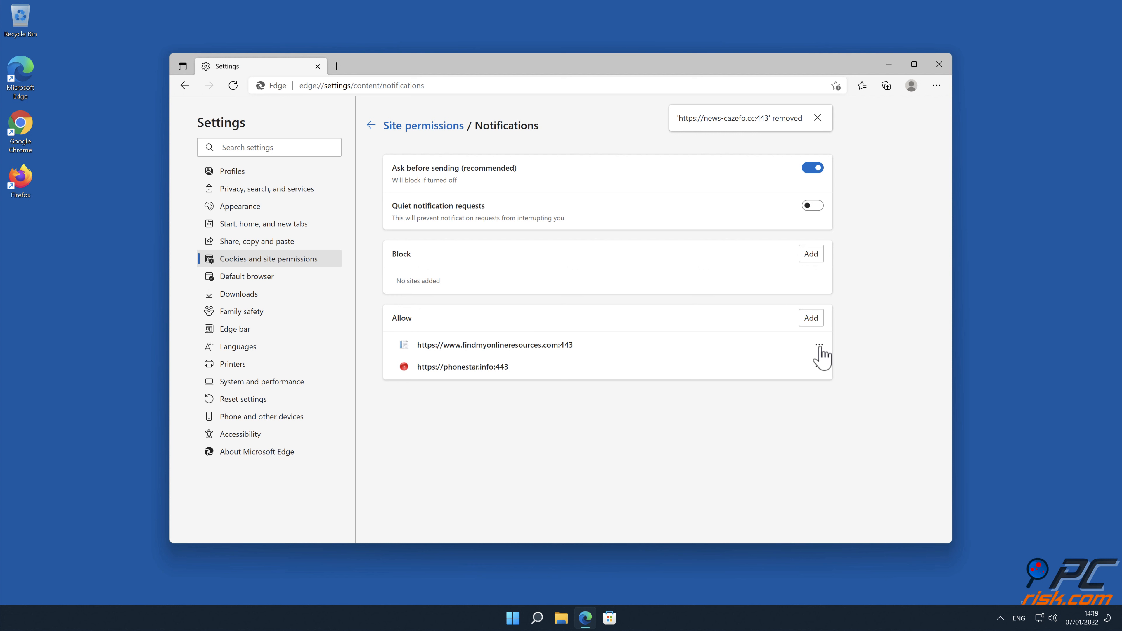
mouse_move(870, 393)
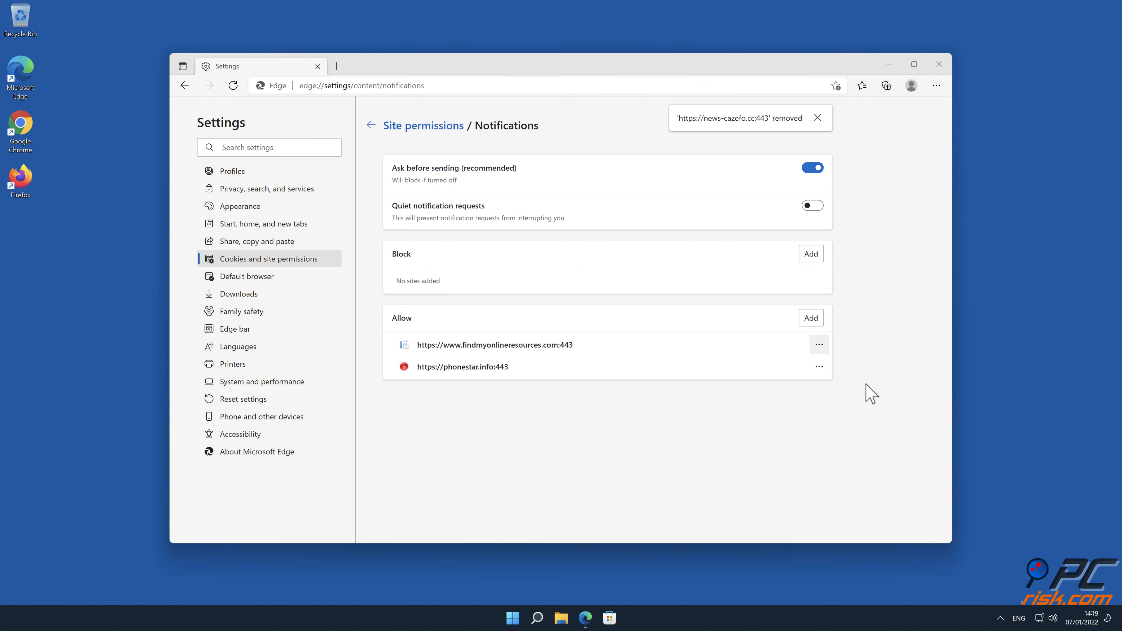
click(818, 344)
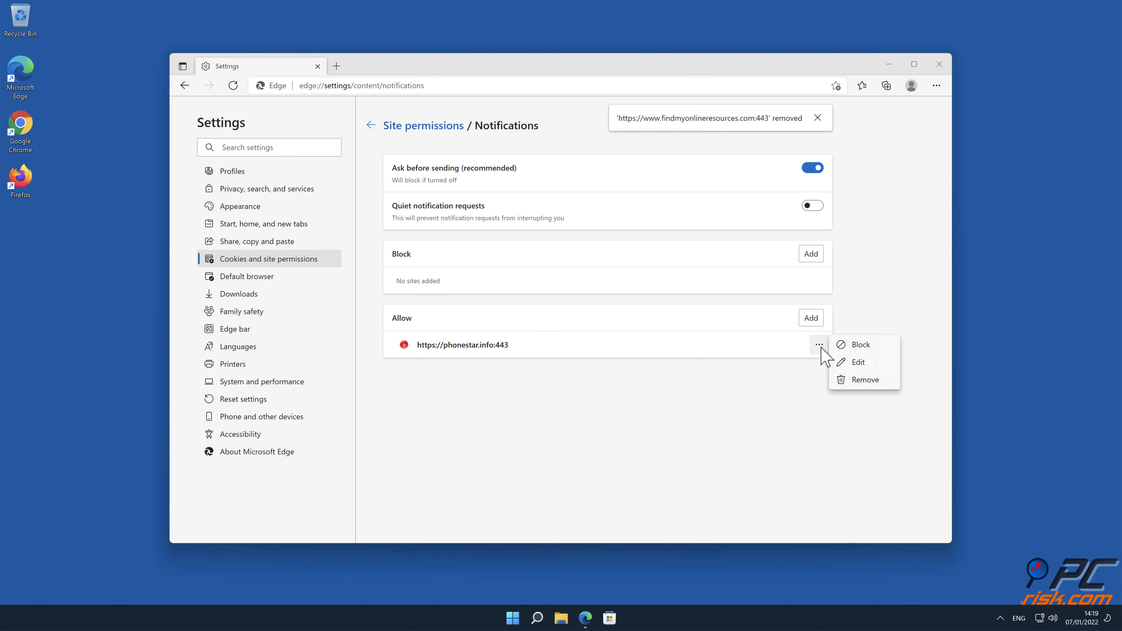
click(864, 379)
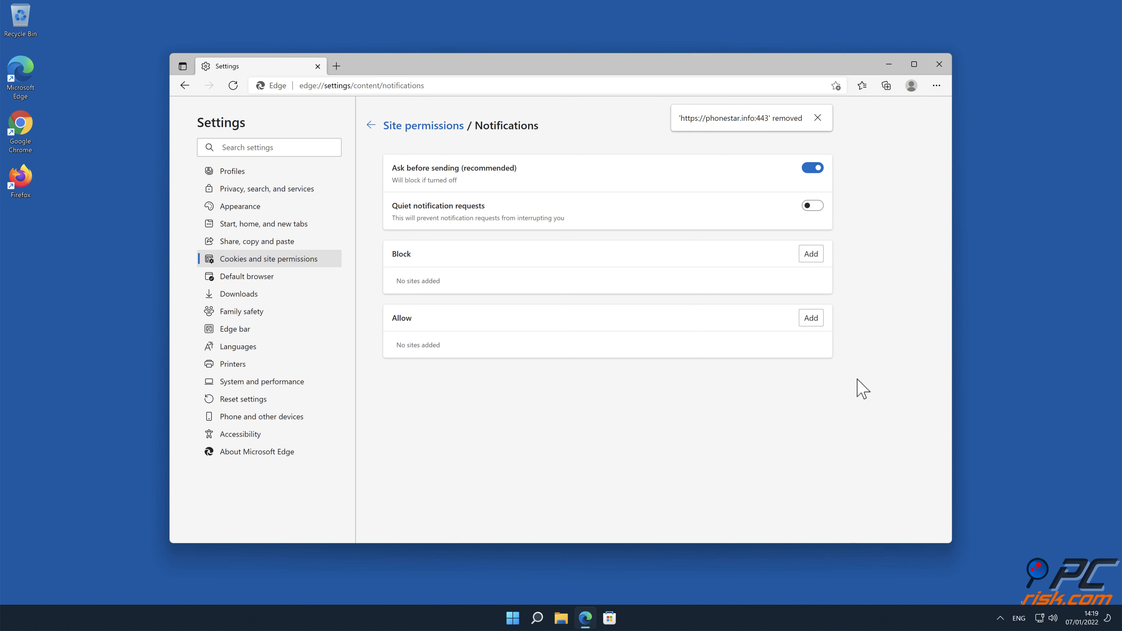
click(937, 64)
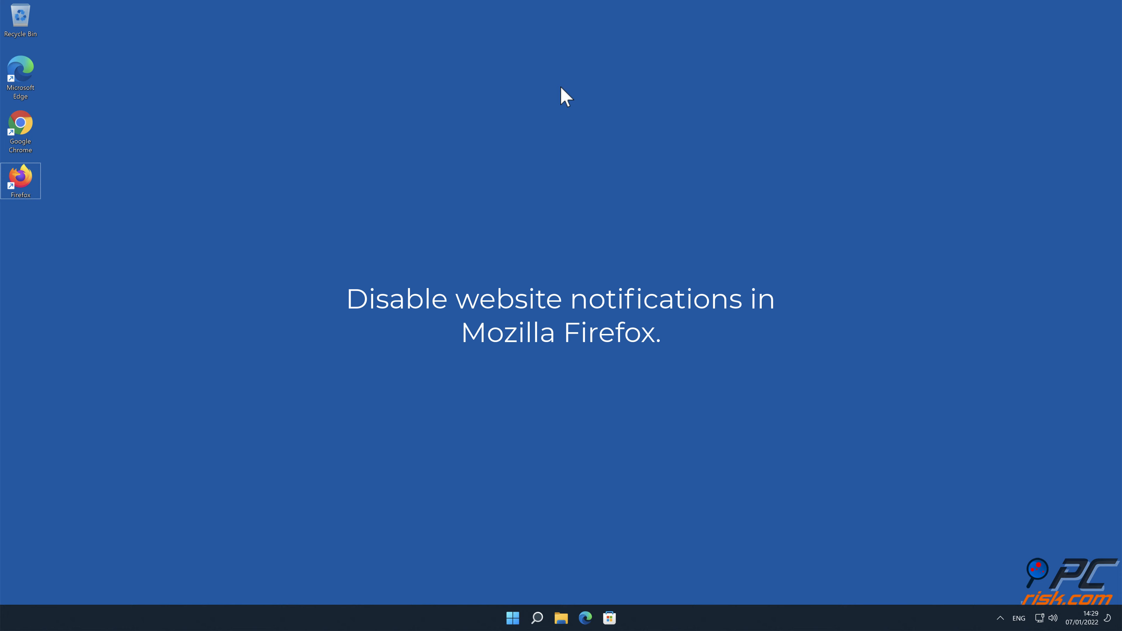
Launch Firefox from the desktop and go to Settings > Privacy & Security.
double_click(20, 175)
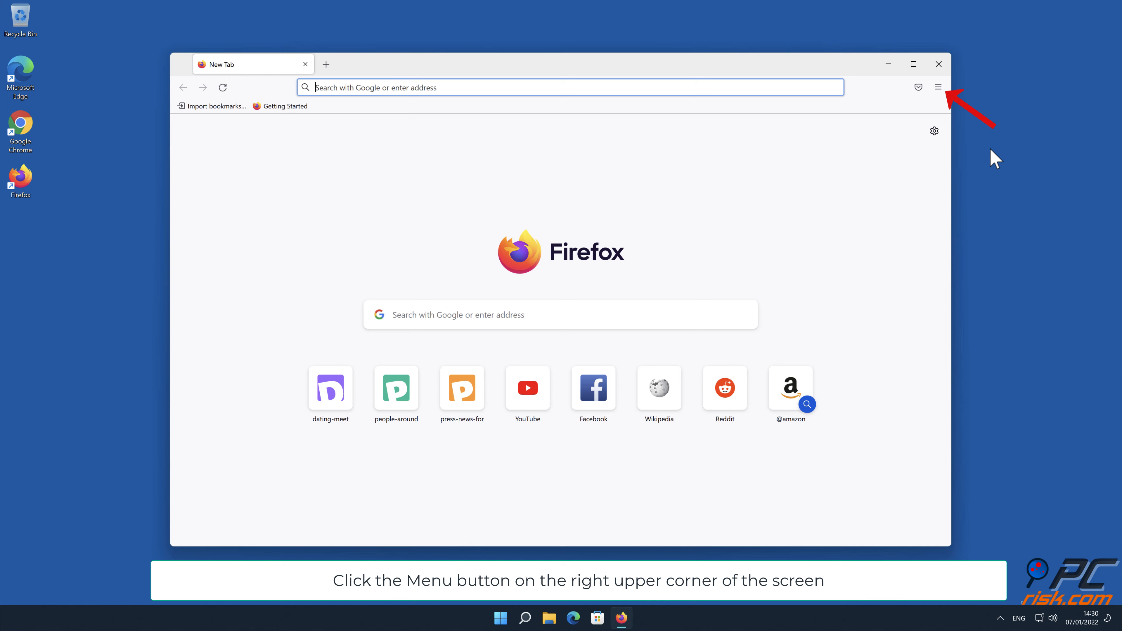
click(938, 86)
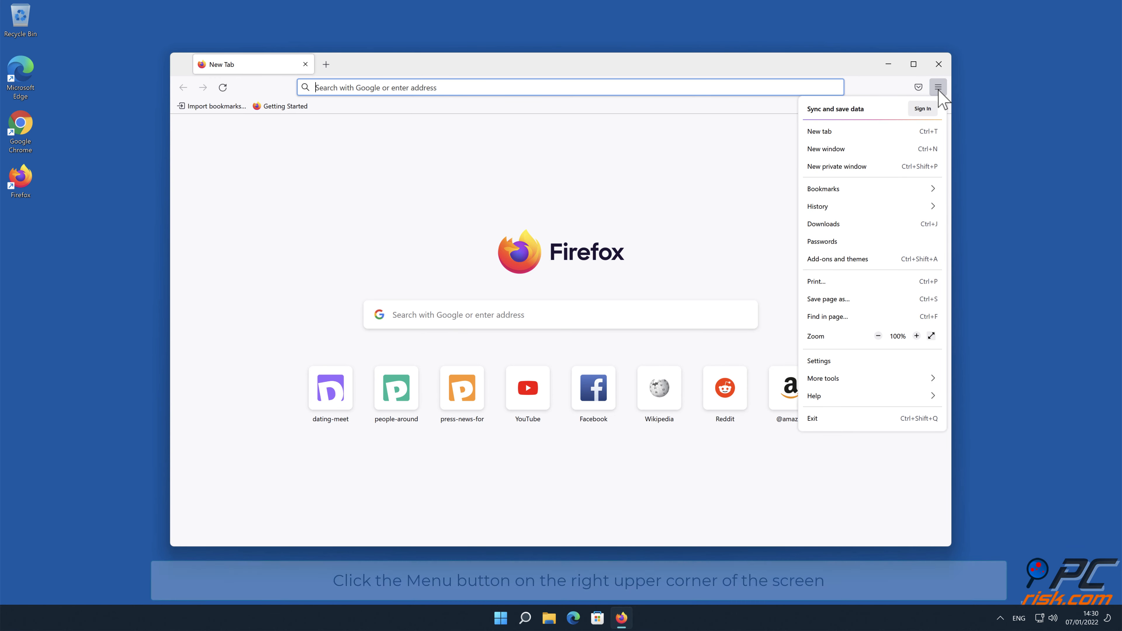
mouse_move(911, 284)
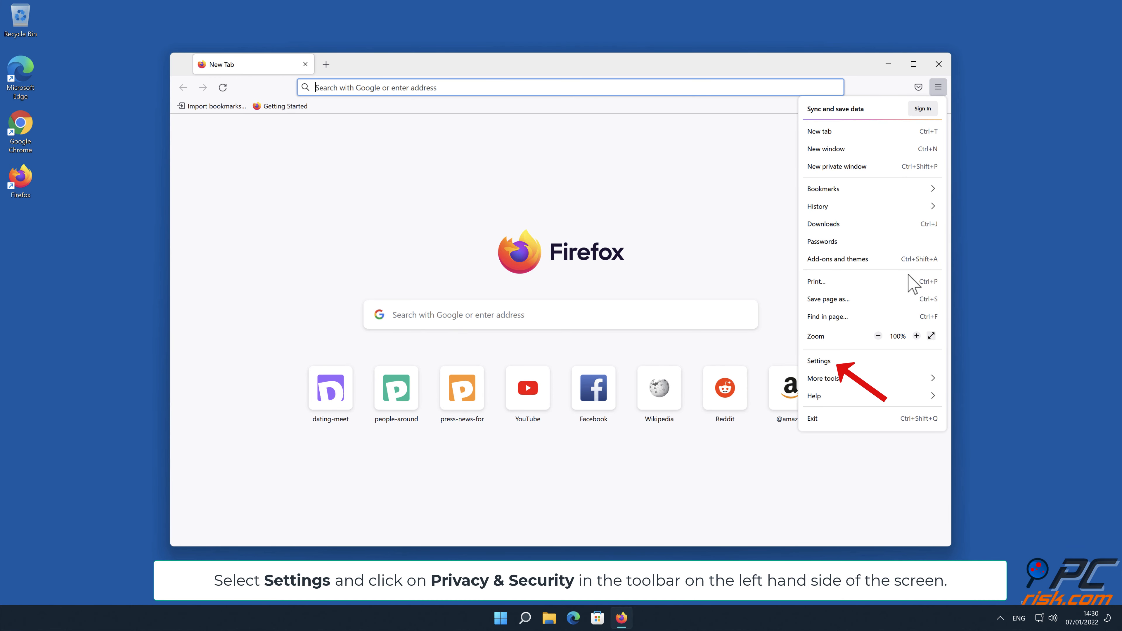
click(819, 360)
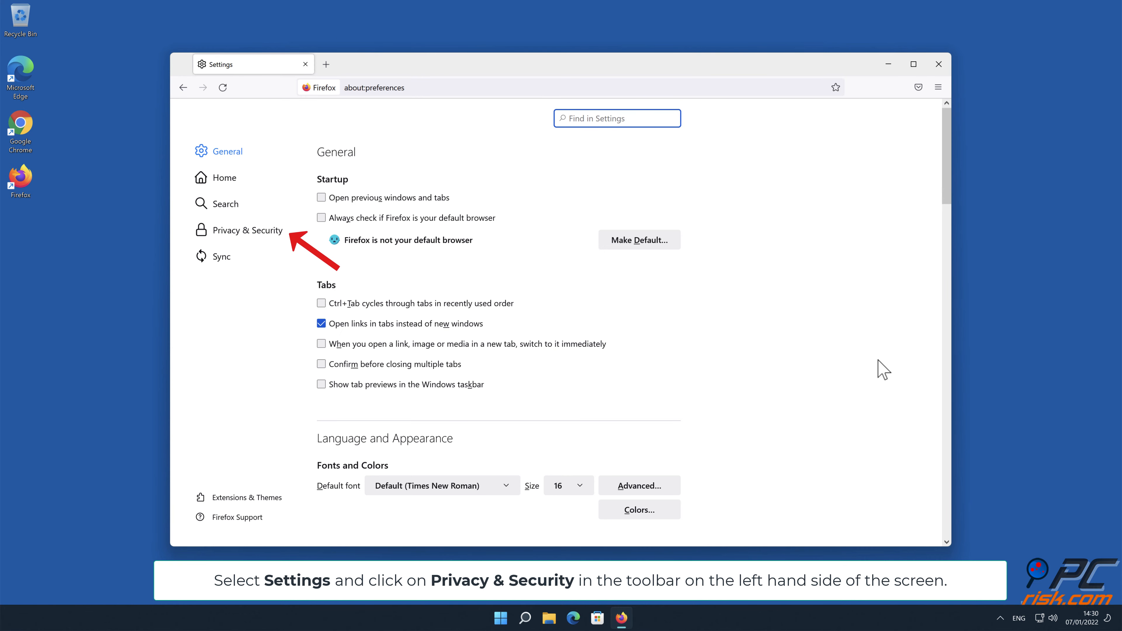
mouse_move(718, 344)
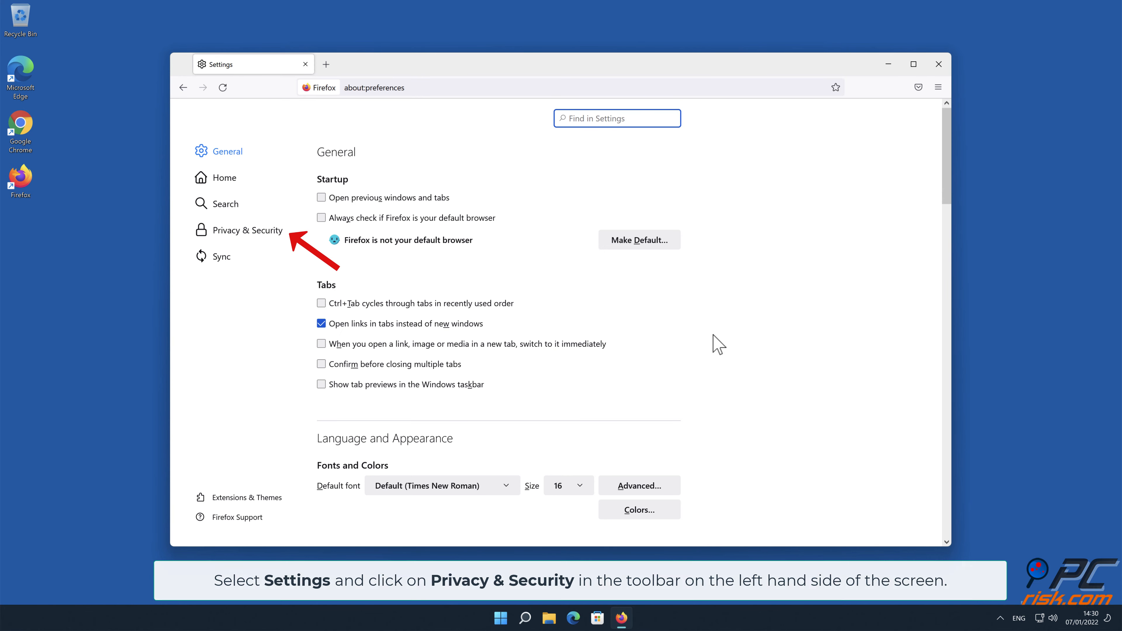
click(248, 229)
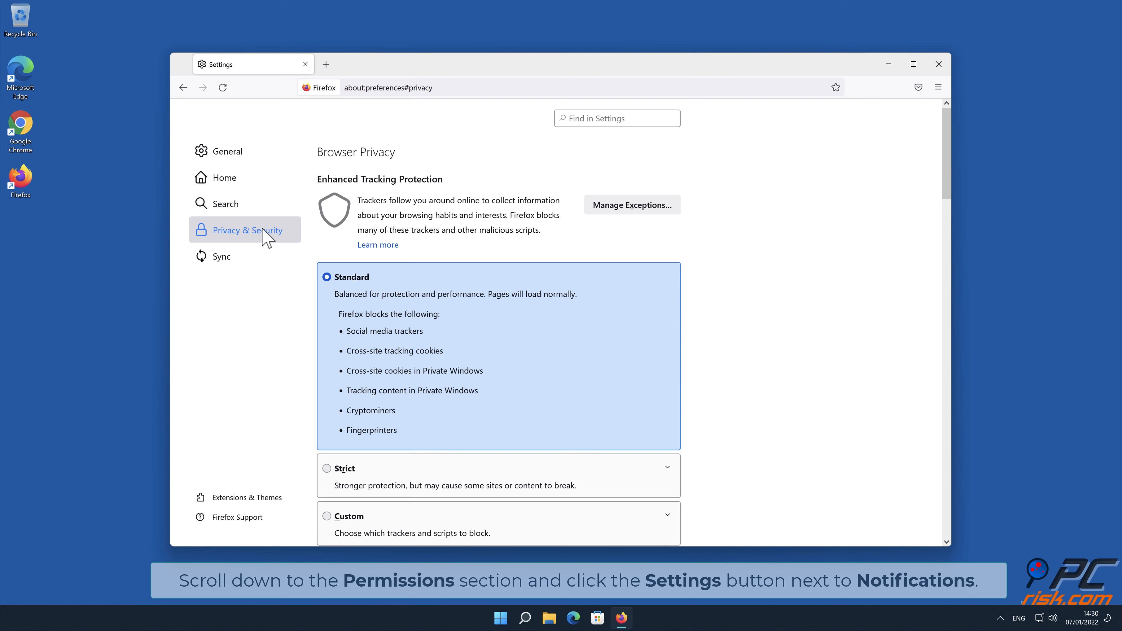
mouse_move(942, 151)
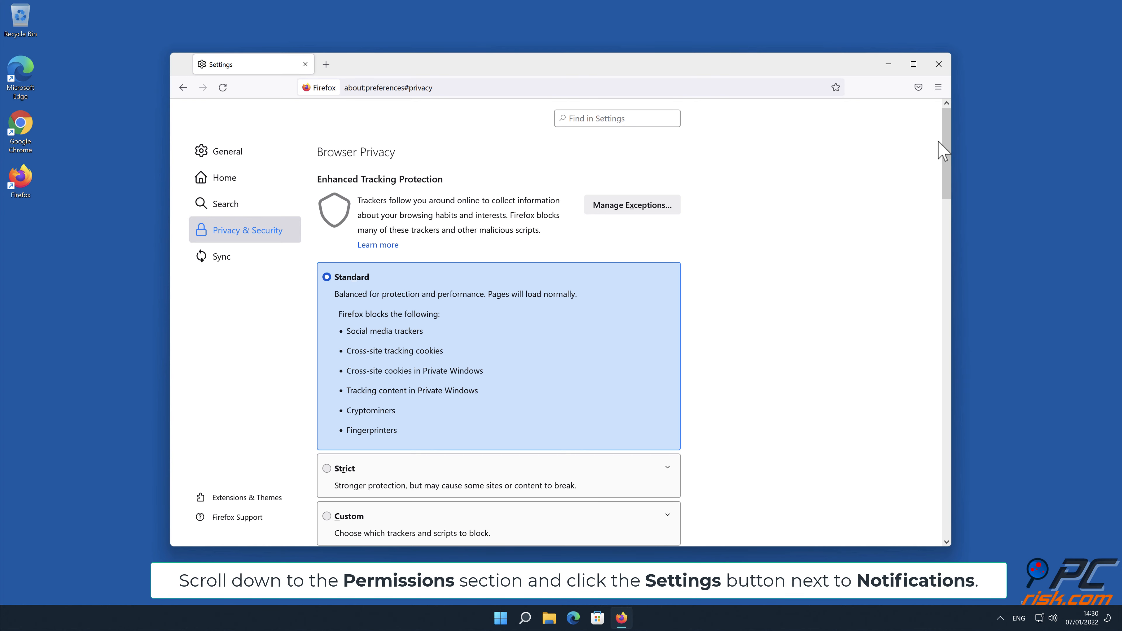
Under Permissions, bring up the Notification Permissions dialog listing allowed websites.
scroll(down, 3)
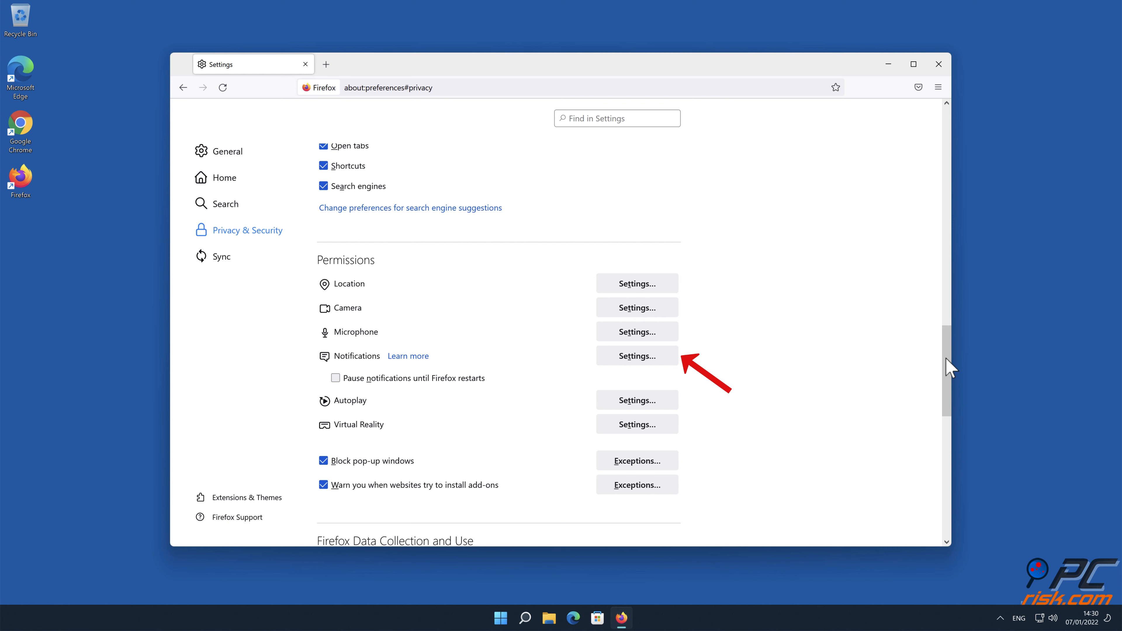
click(635, 356)
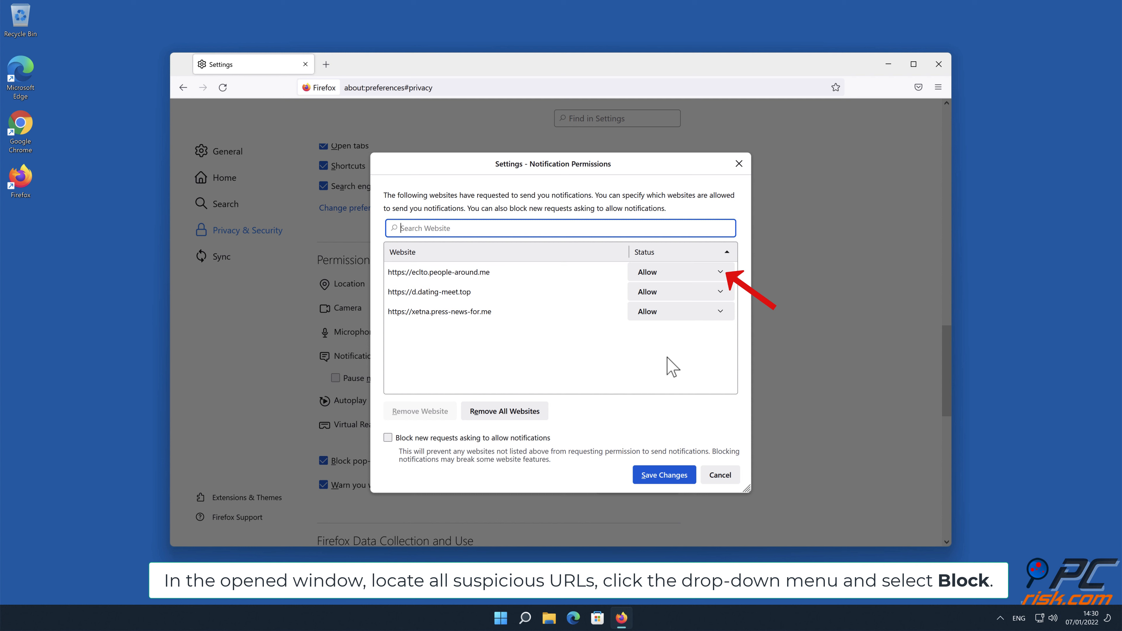
mouse_move(723, 279)
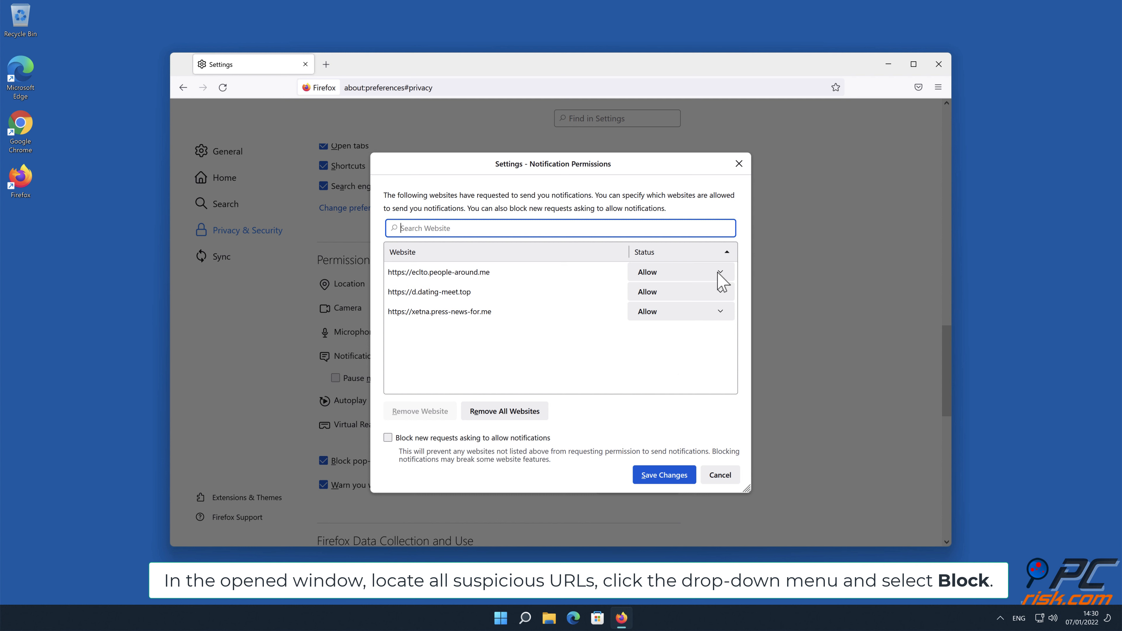
Set the suspicious sites such as eclto.people-around.me to Block, then close Firefox.
click(720, 271)
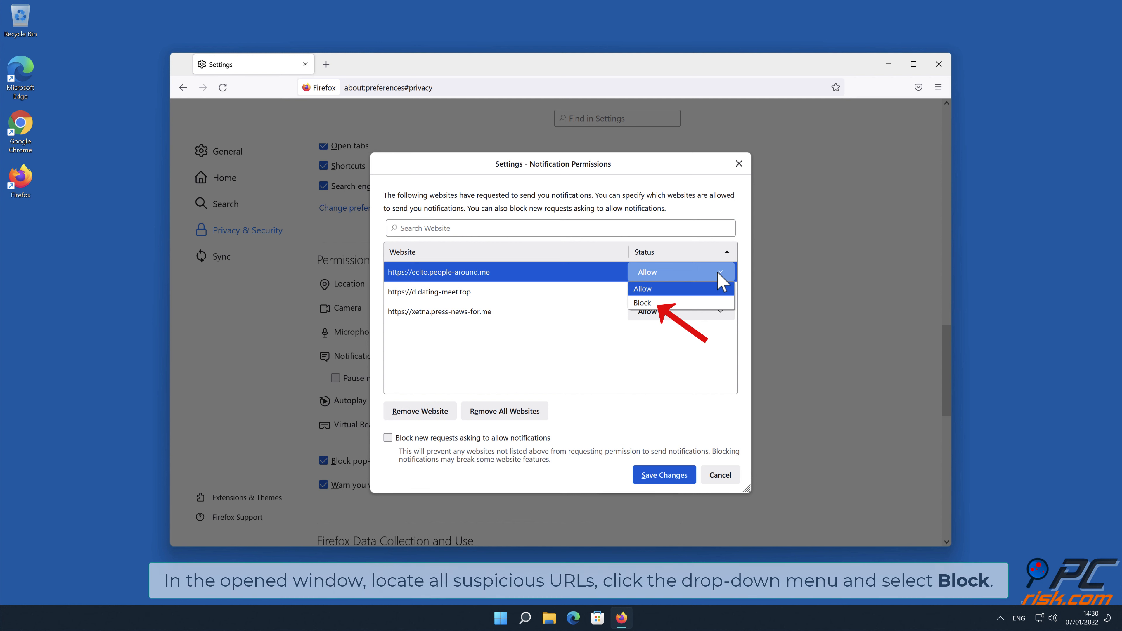
mouse_move(708, 302)
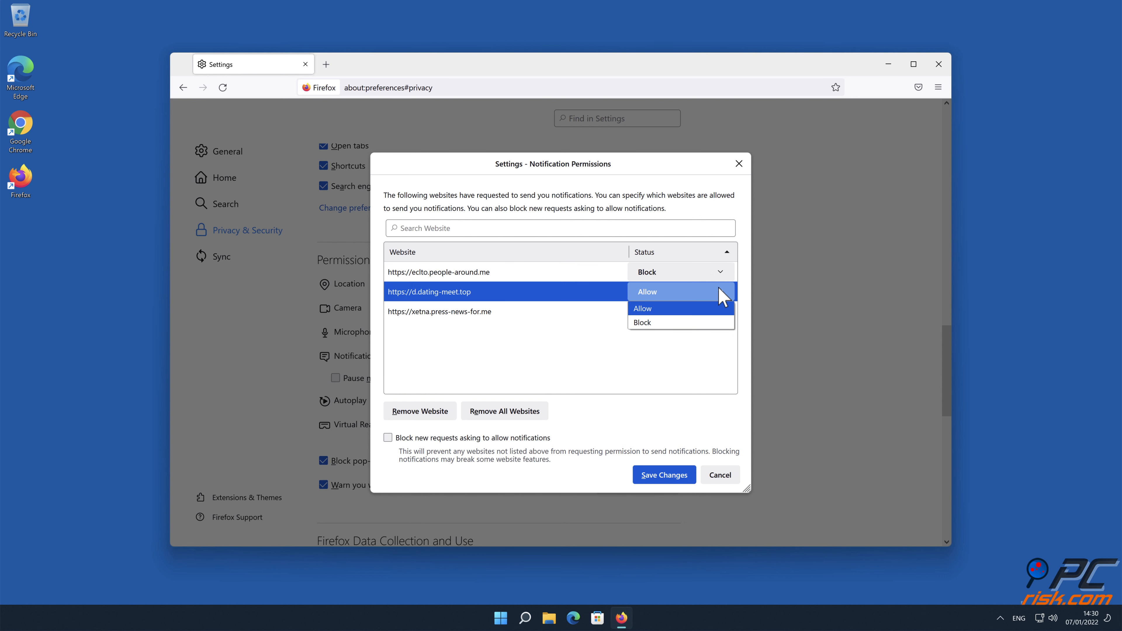
click(641, 322)
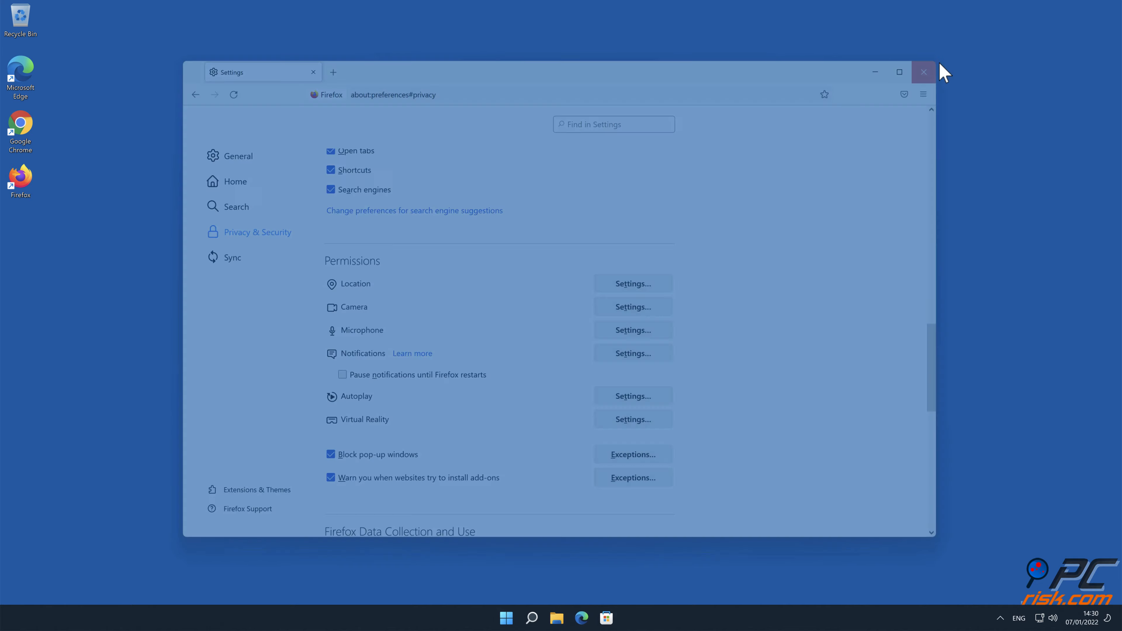
click(923, 71)
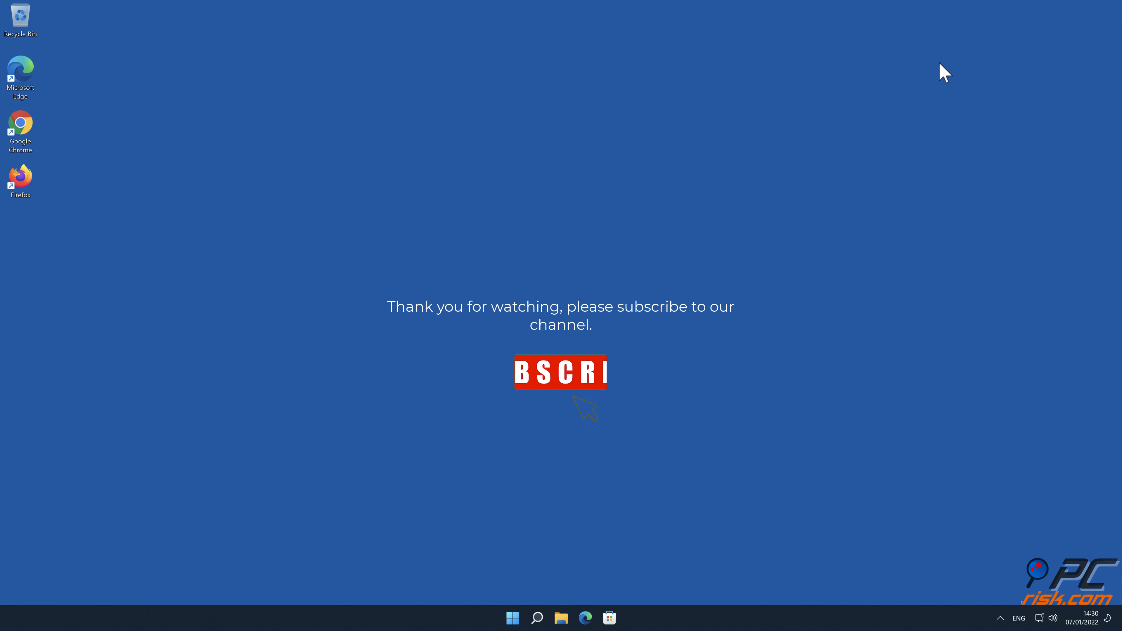